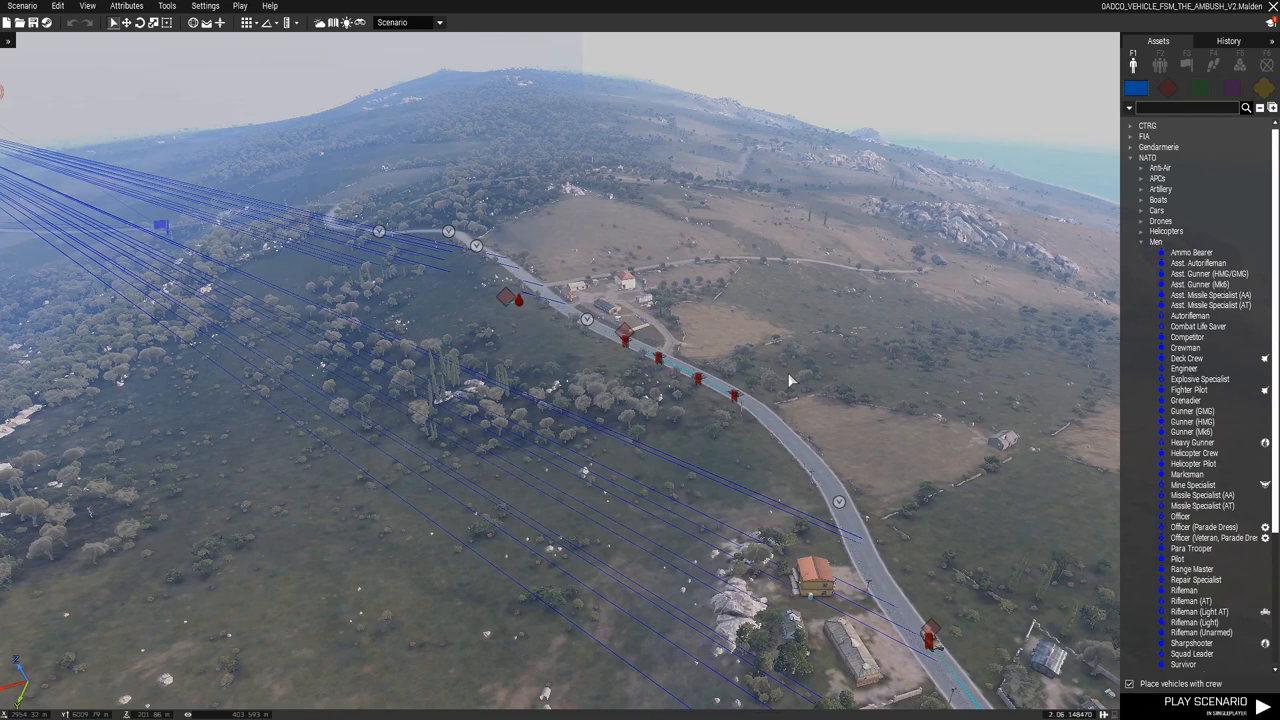
mouse_move(360, 132)
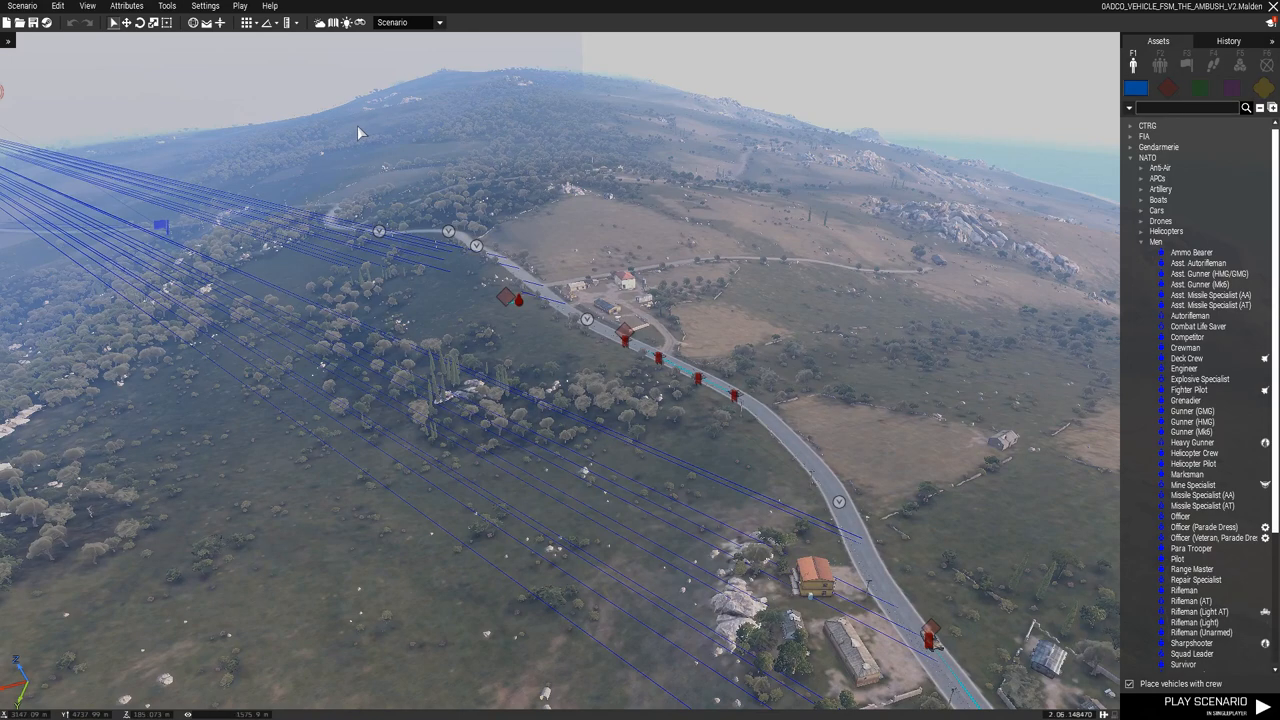
Step: Bring up the mission-level Addon Options from the editor's Settings menu
click(204, 6)
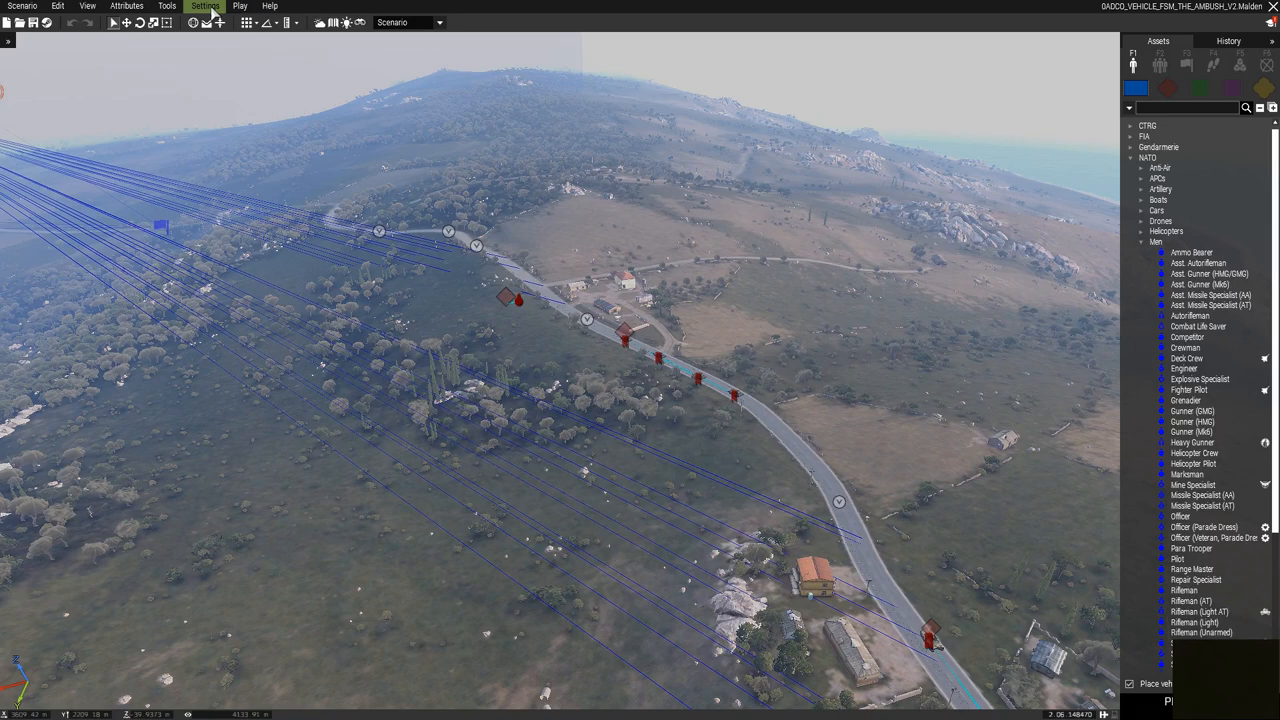
click(204, 6)
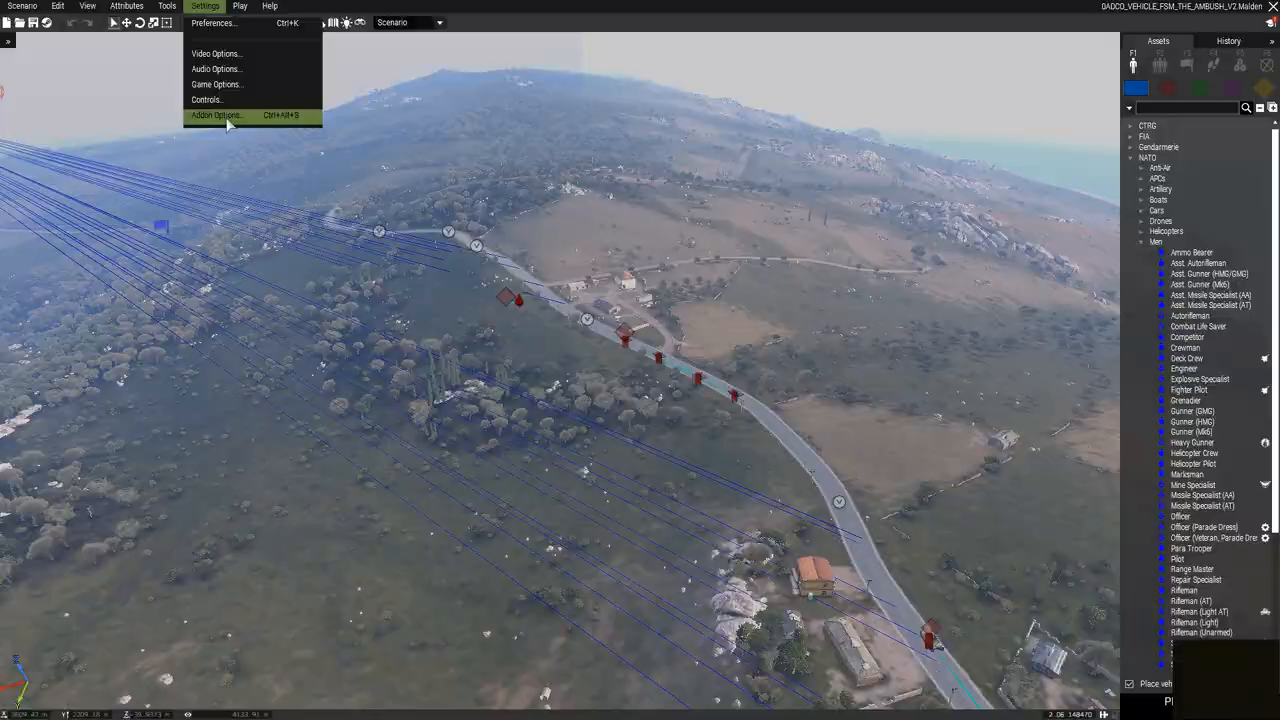
click(216, 84)
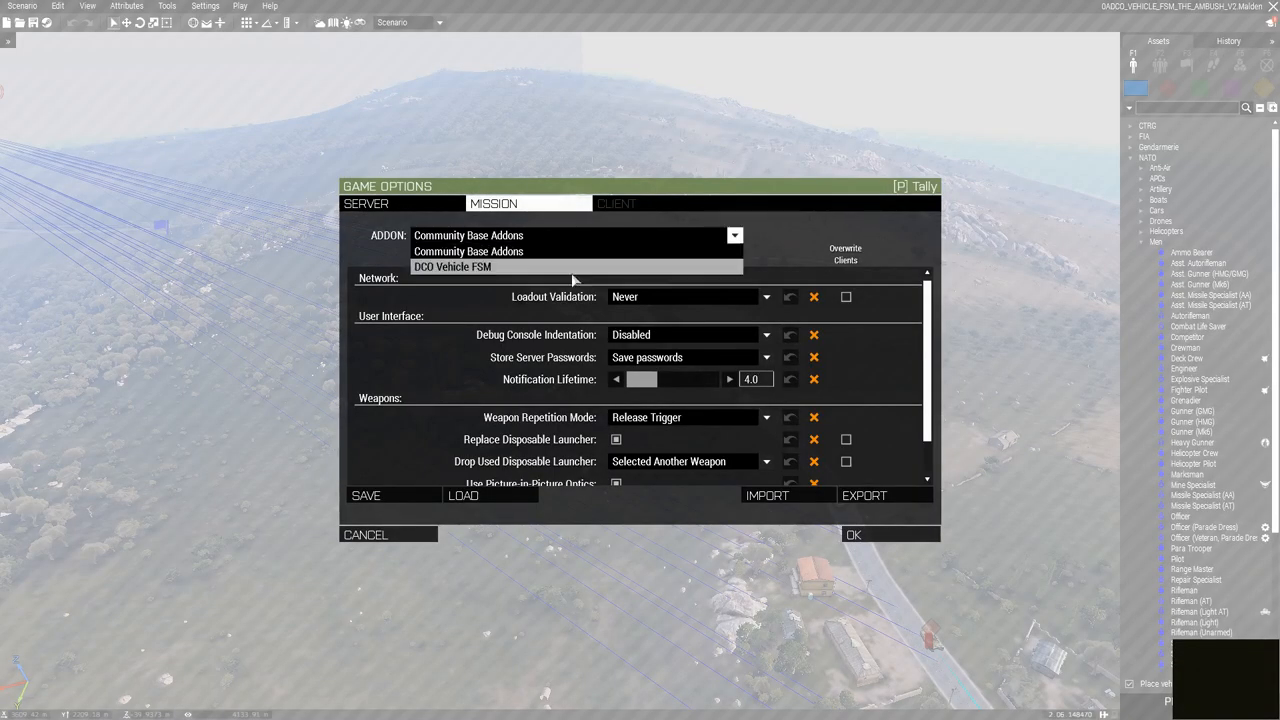
Step: Load DCO Vehicle FSM's options and switch off Enable Debug mode and Enable crew Auto Repair
click(452, 266)
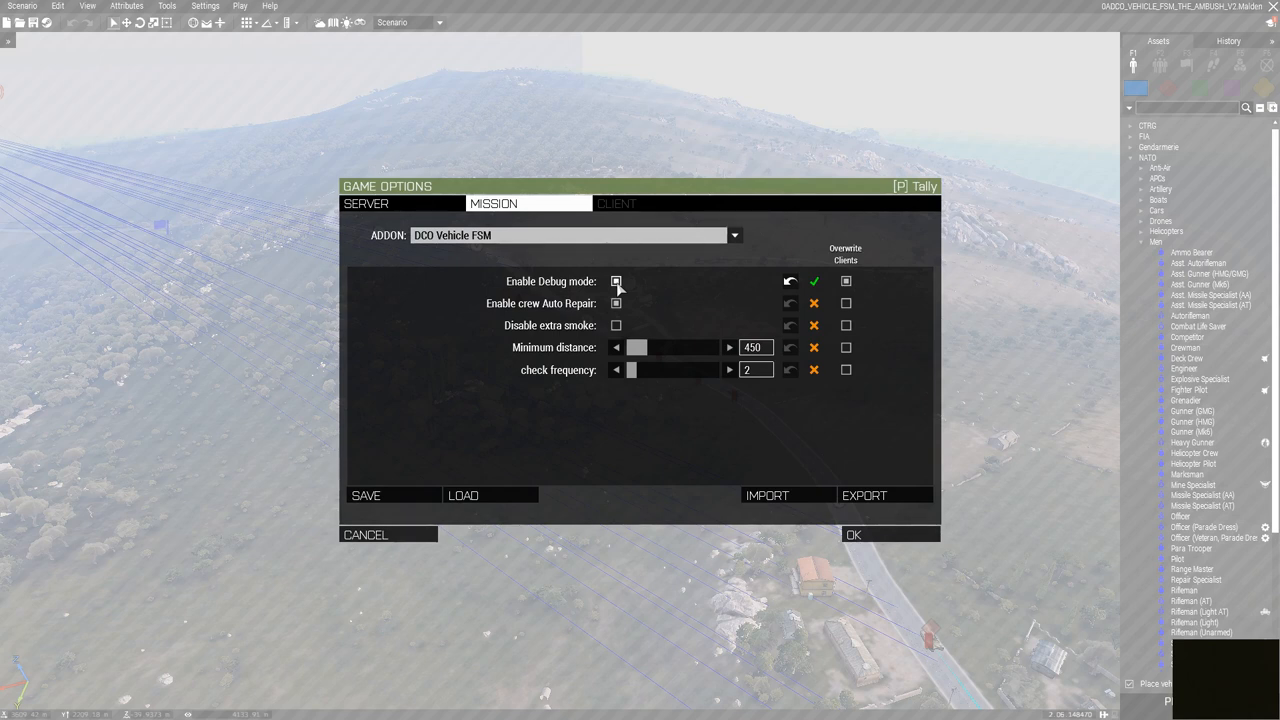
click(616, 280)
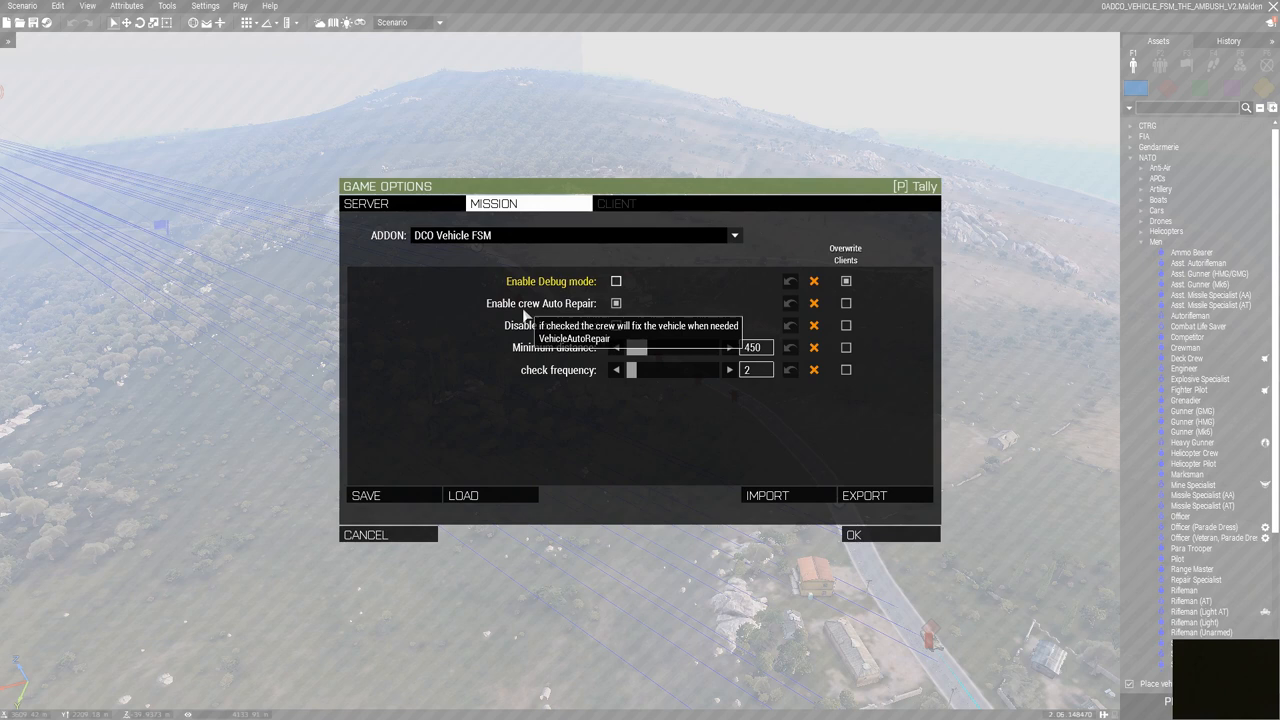
mouse_move(584, 312)
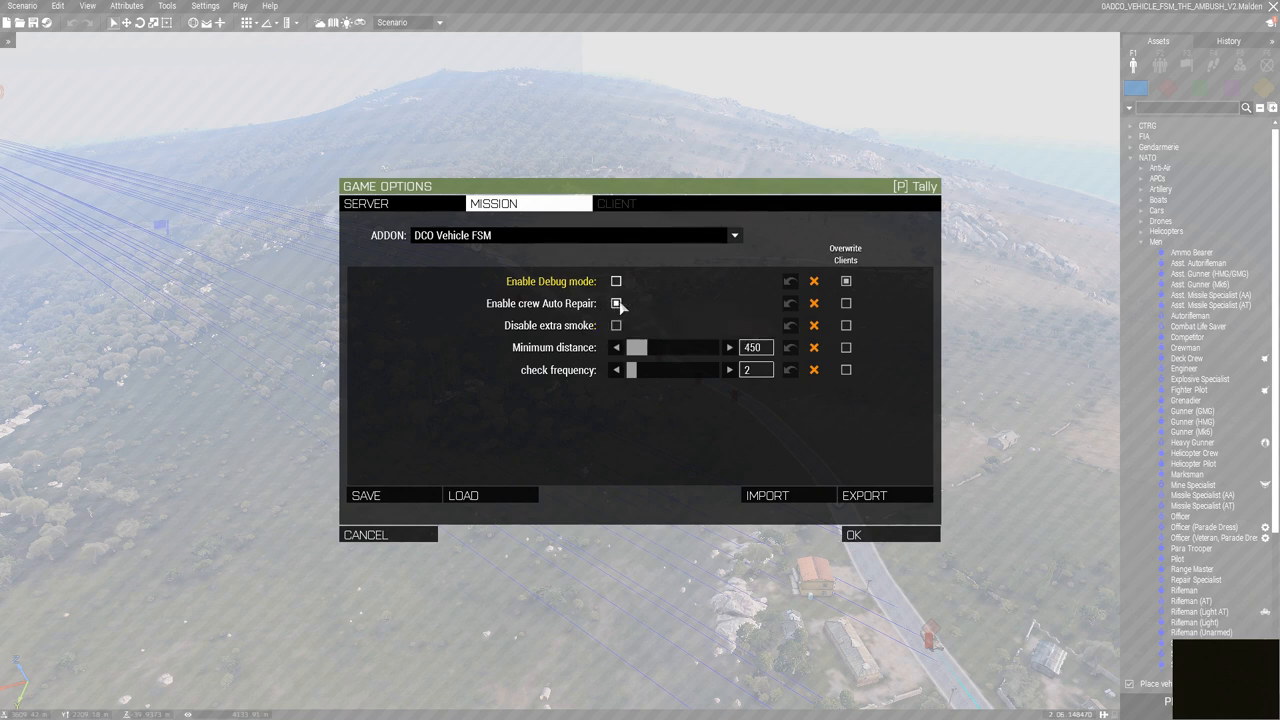
click(616, 304)
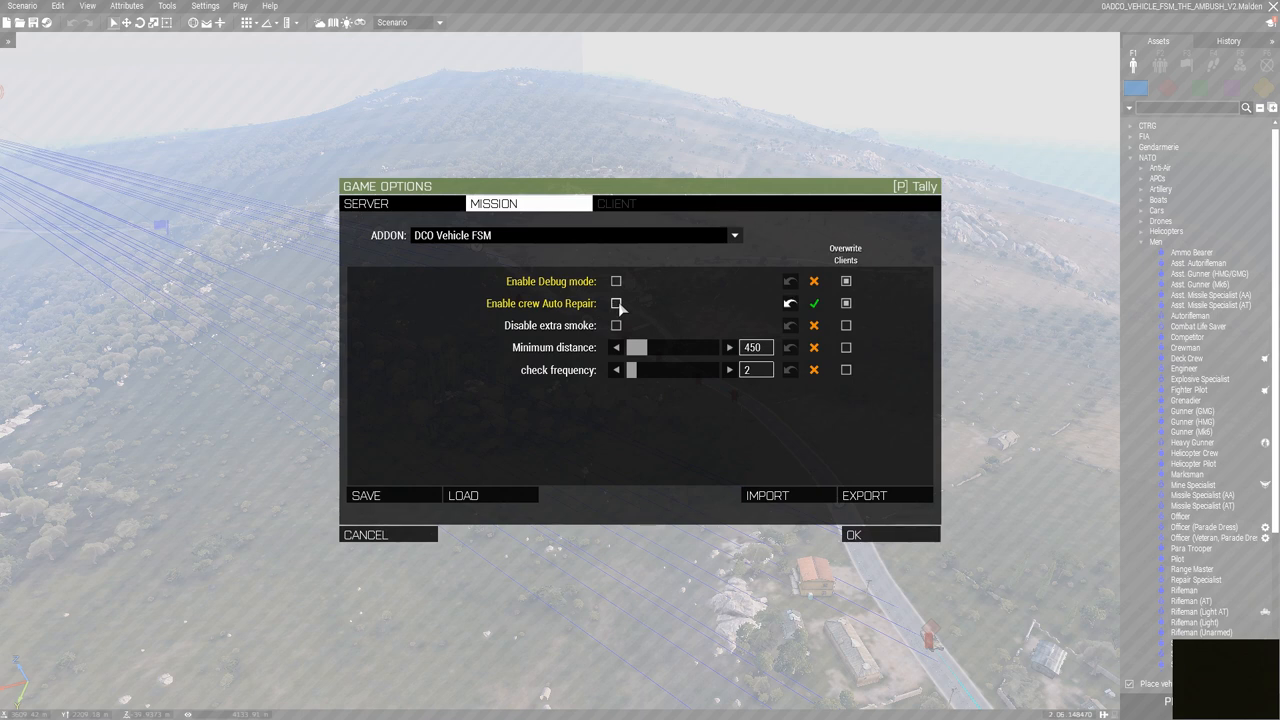
mouse_move(564, 324)
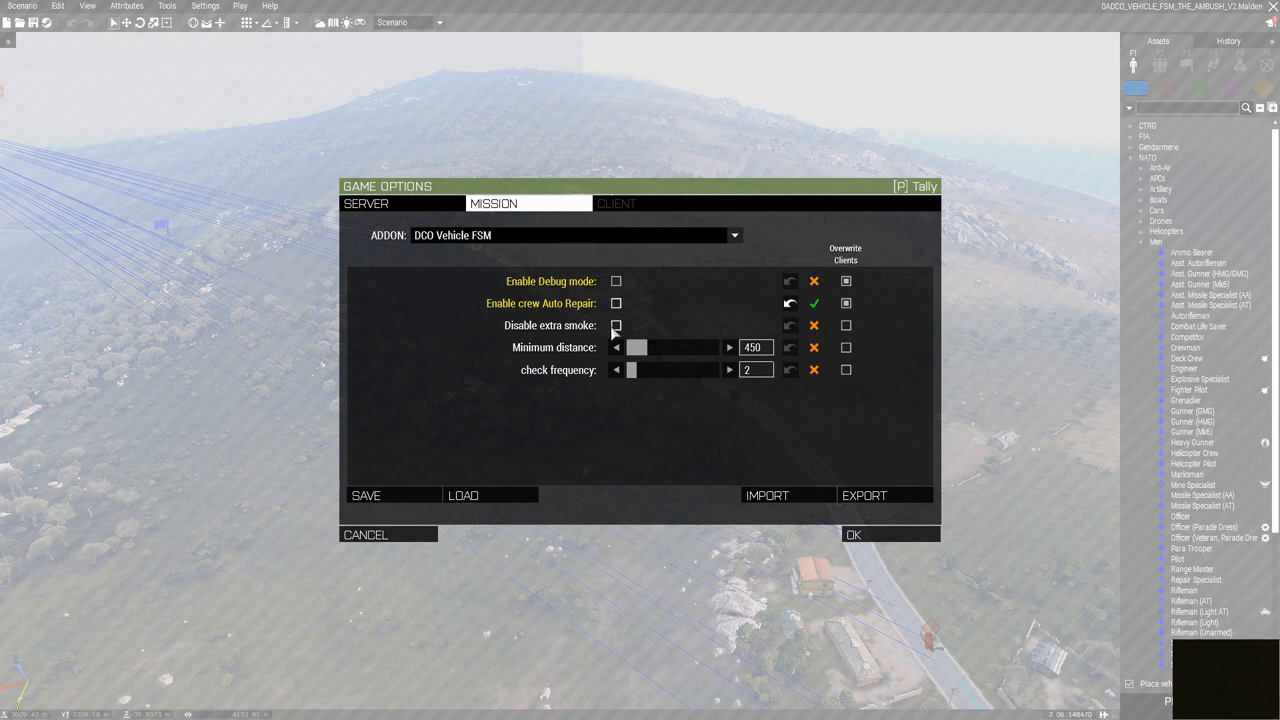
mouse_move(616, 330)
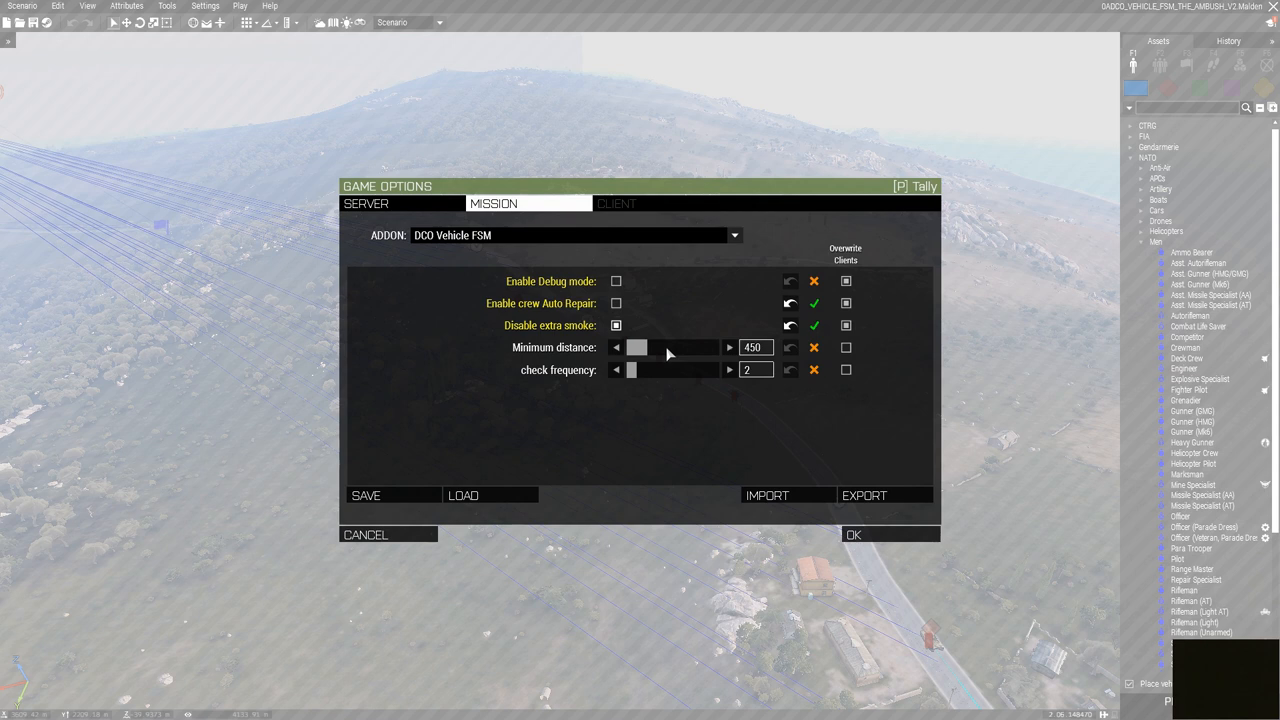
mouse_move(752, 356)
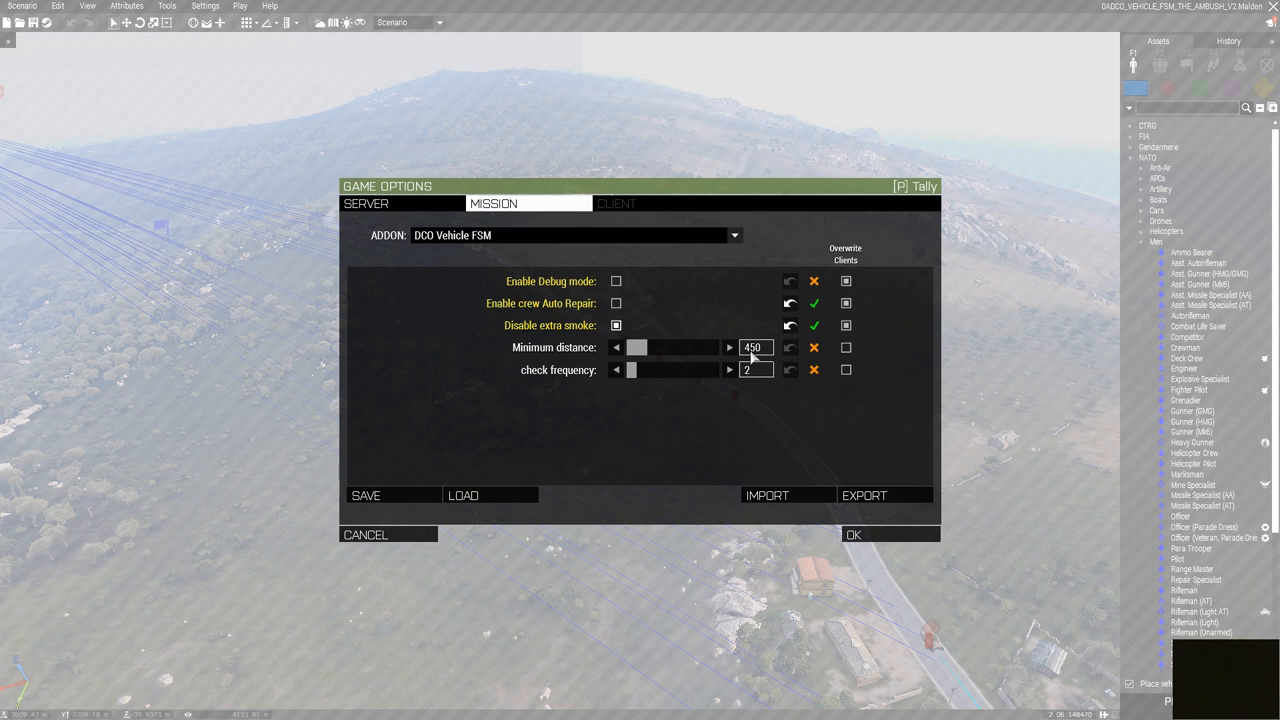
mouse_move(760, 356)
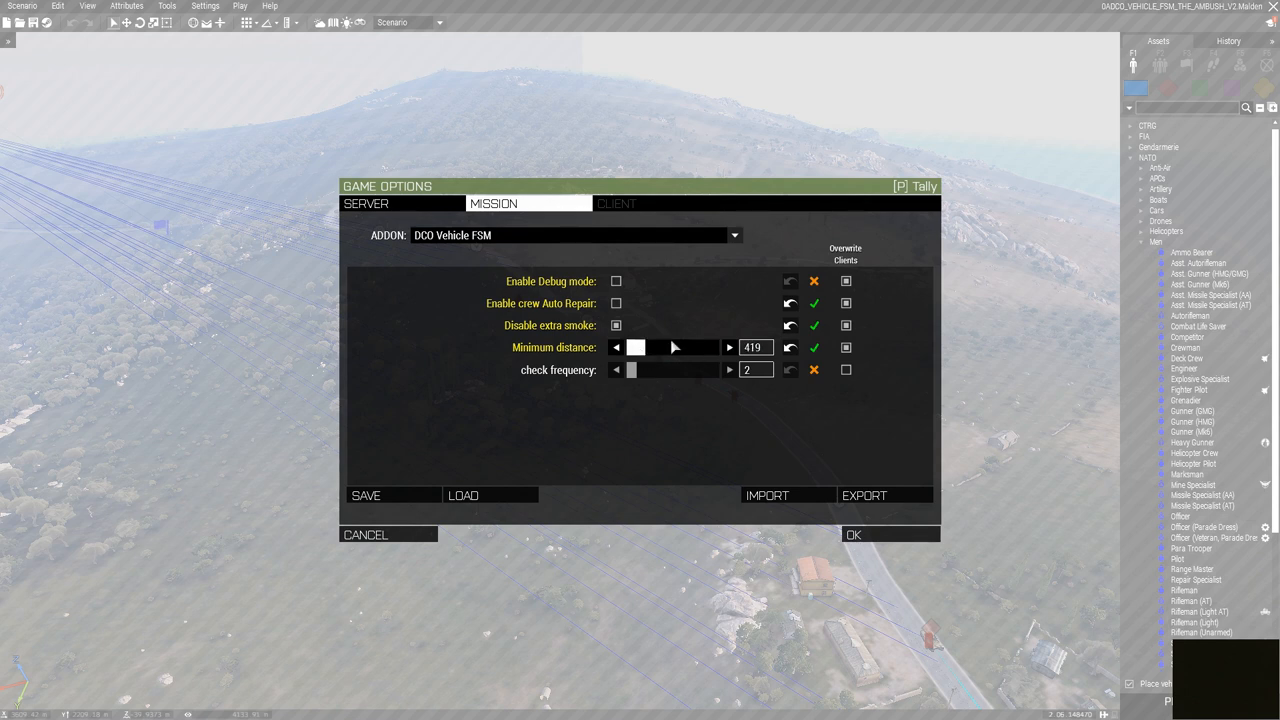
mouse_move(658, 356)
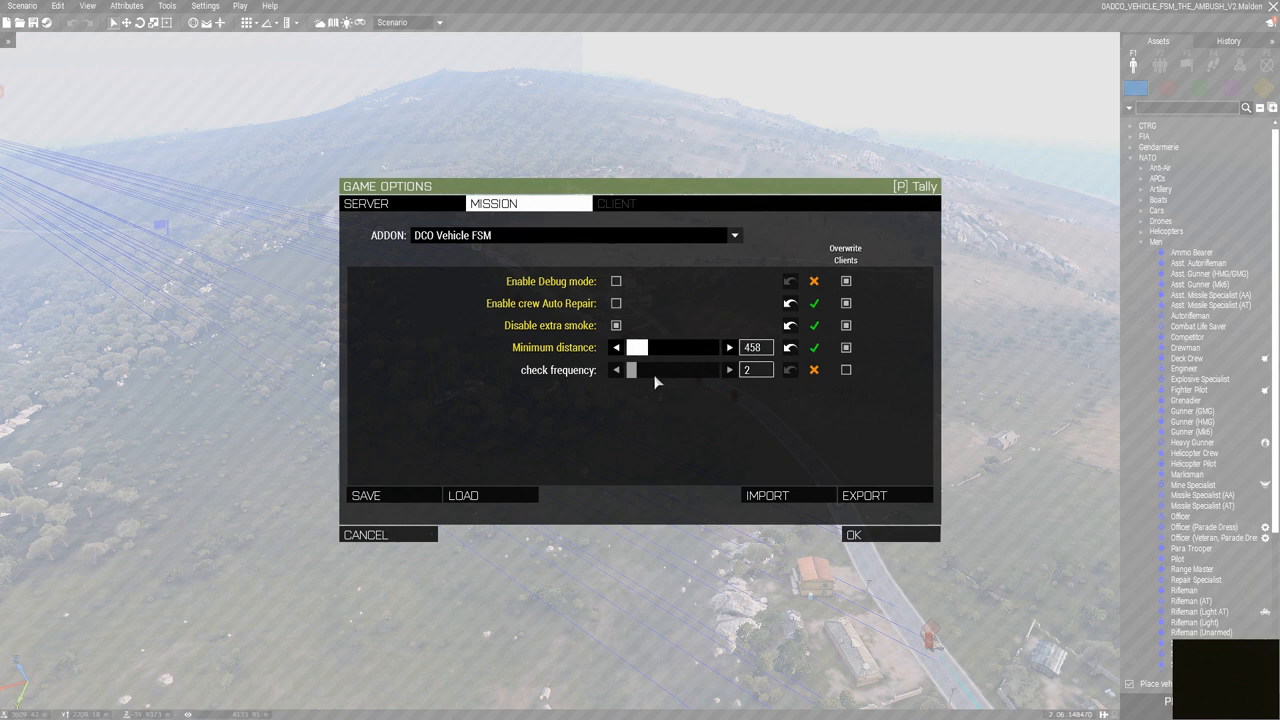
mouse_move(520, 376)
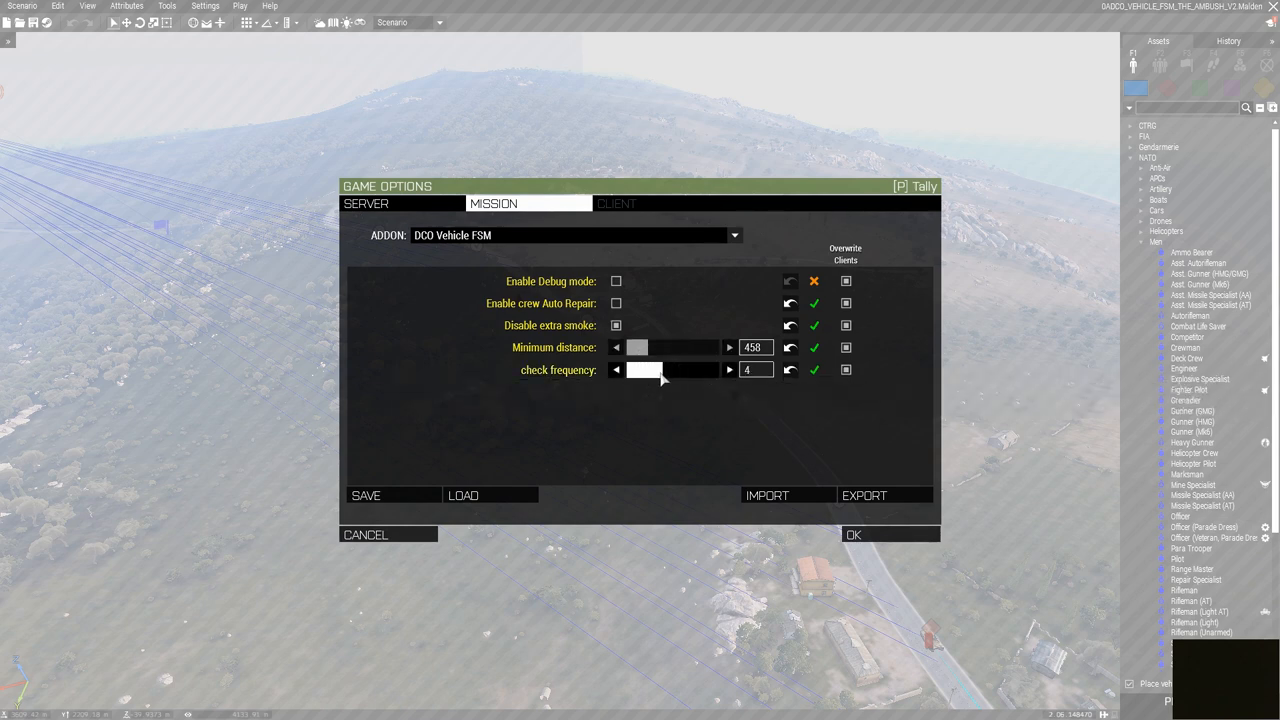
Step: Adjust the DCO Vehicle FSM check frequency down and back up to 10
click(616, 370)
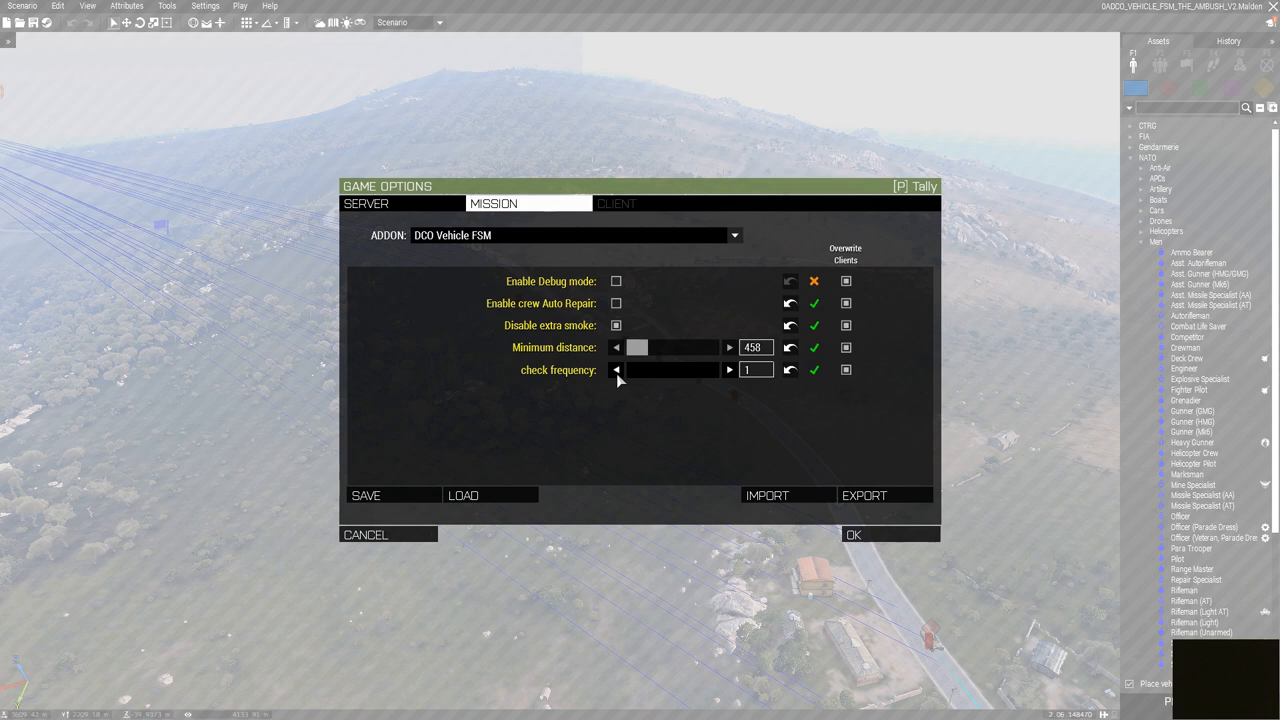
mouse_move(636, 380)
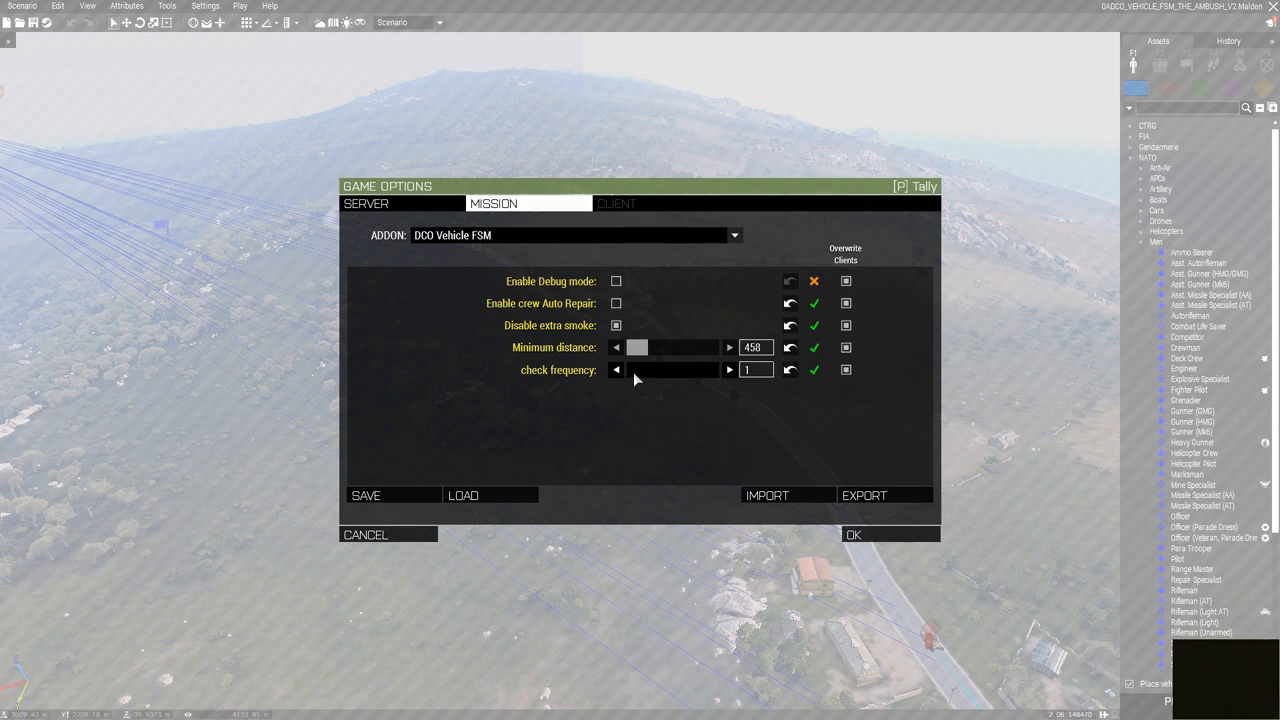
mouse_move(688, 378)
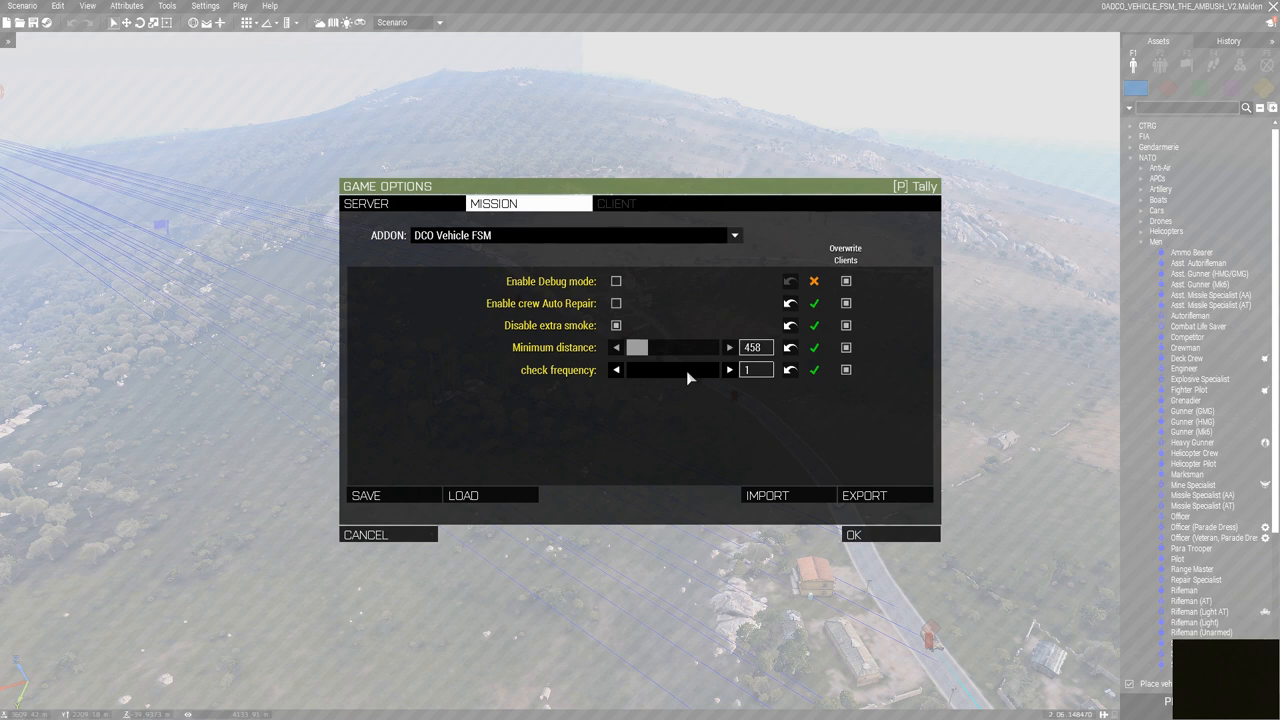
mouse_move(656, 376)
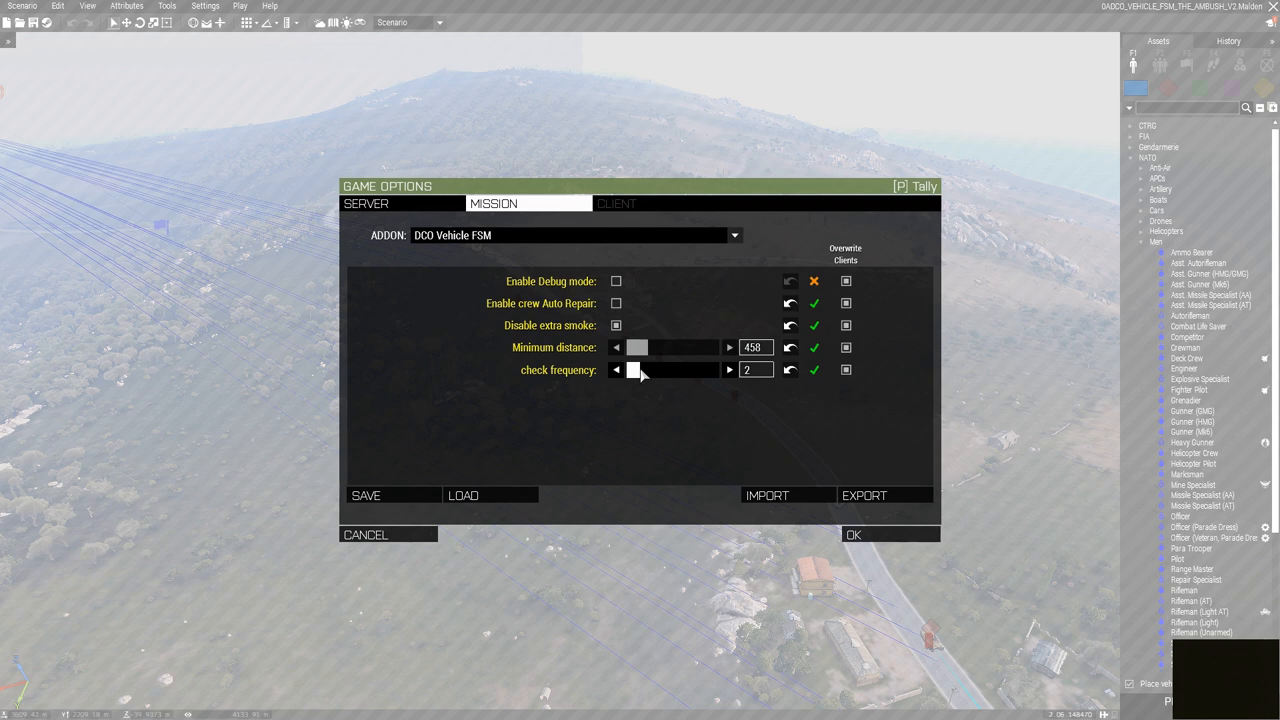
click(616, 370)
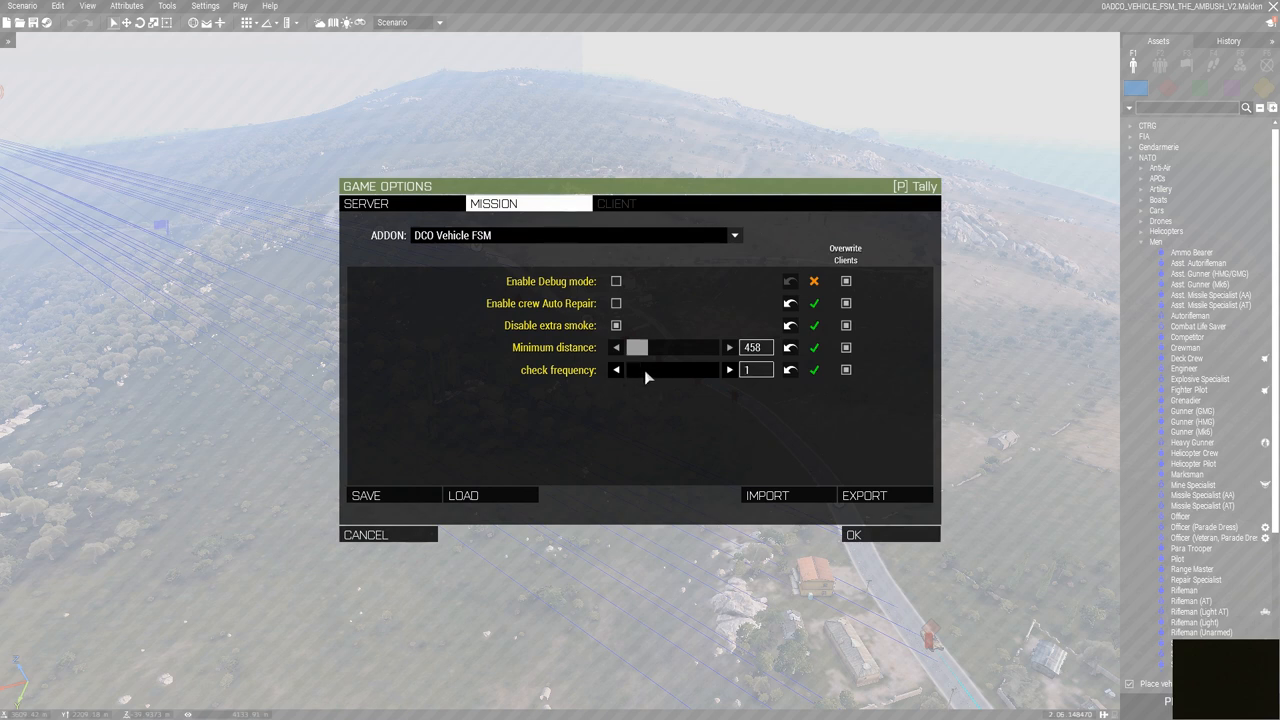
mouse_move(620, 386)
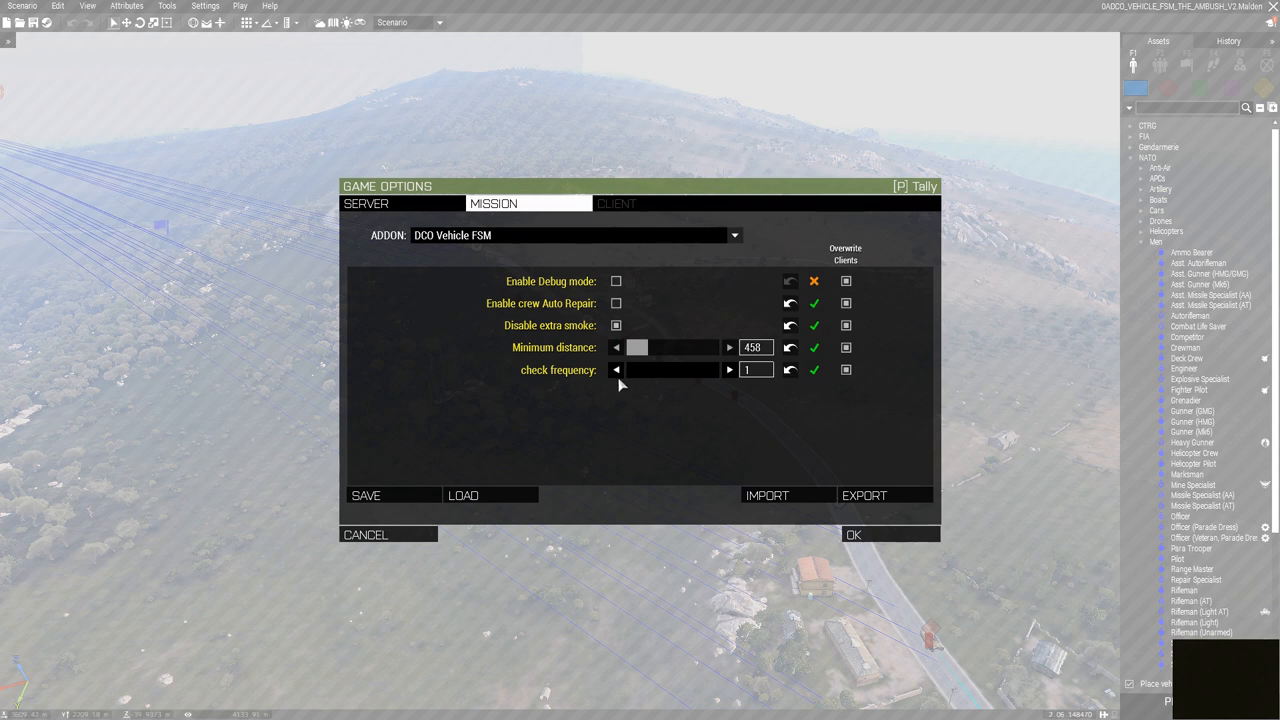
mouse_move(640, 378)
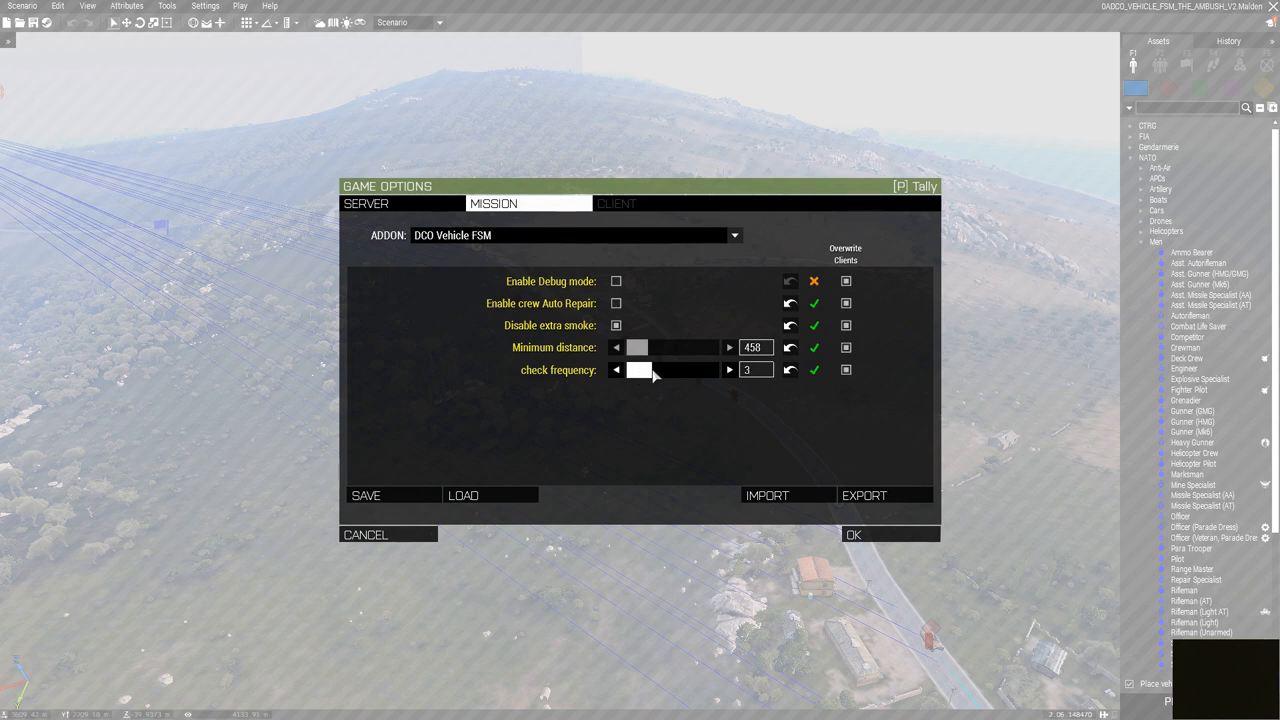
click(728, 368)
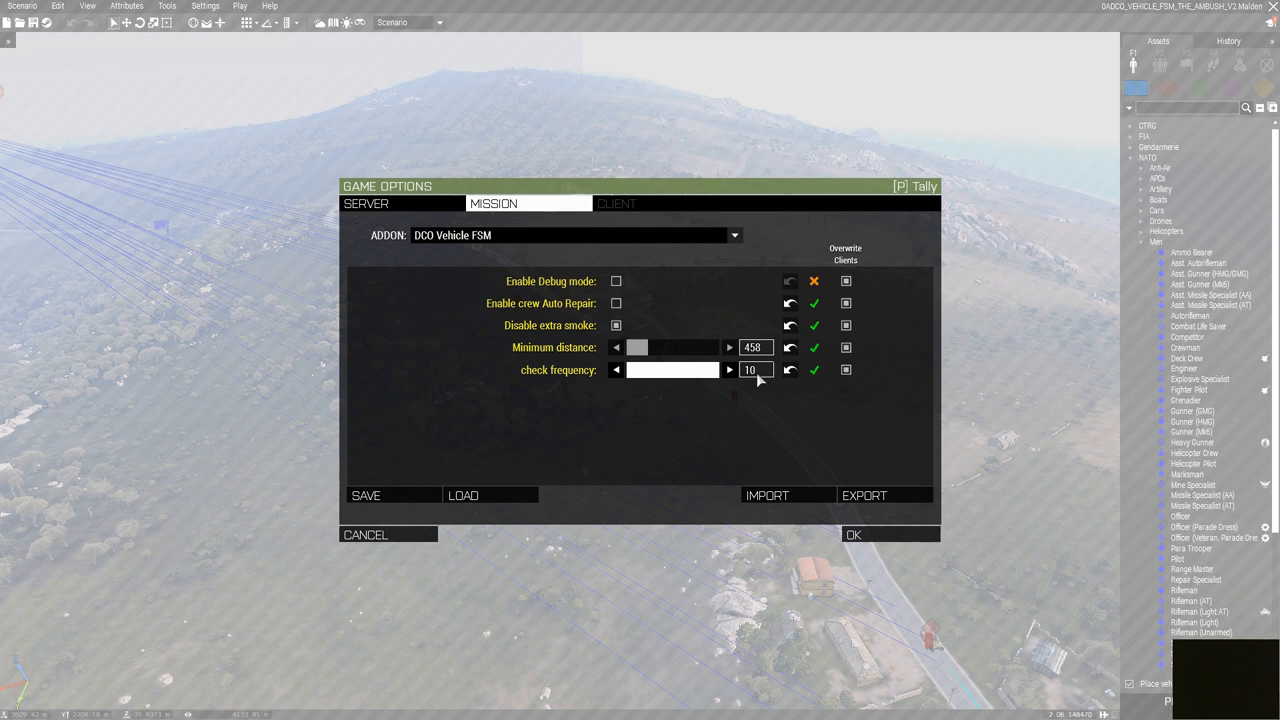
mouse_move(756, 432)
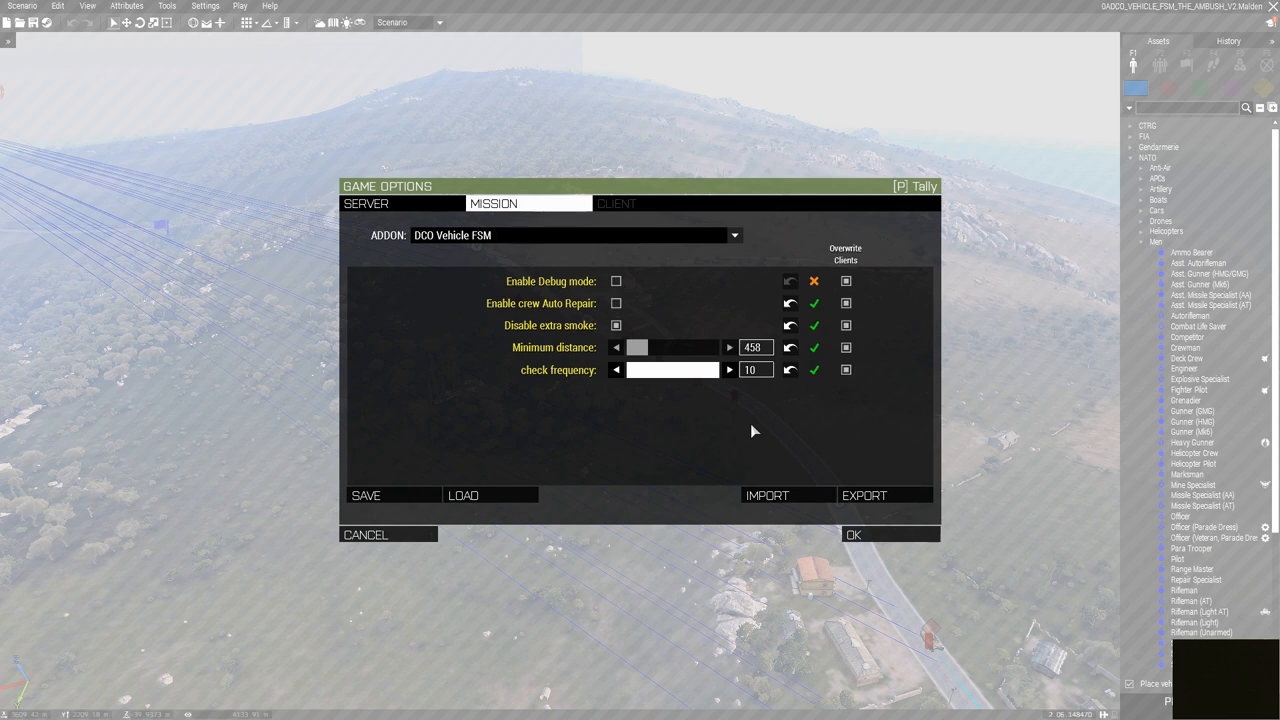
mouse_move(538, 390)
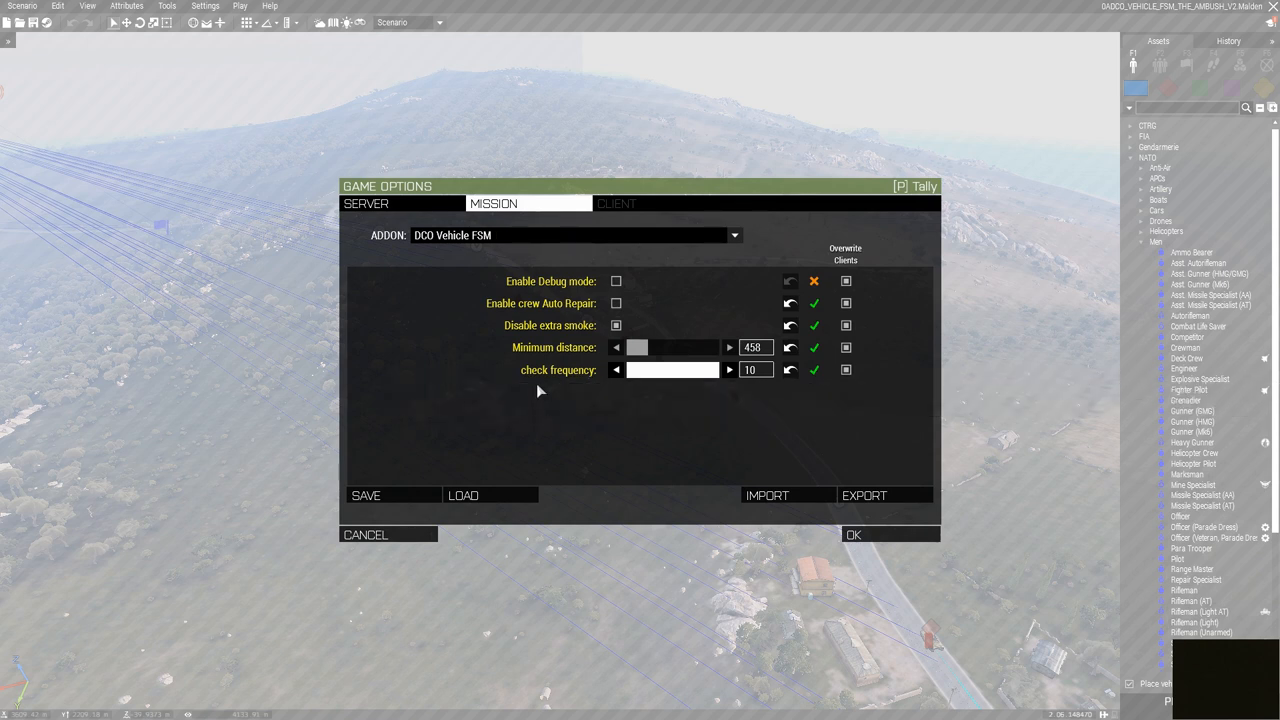
mouse_move(780, 400)
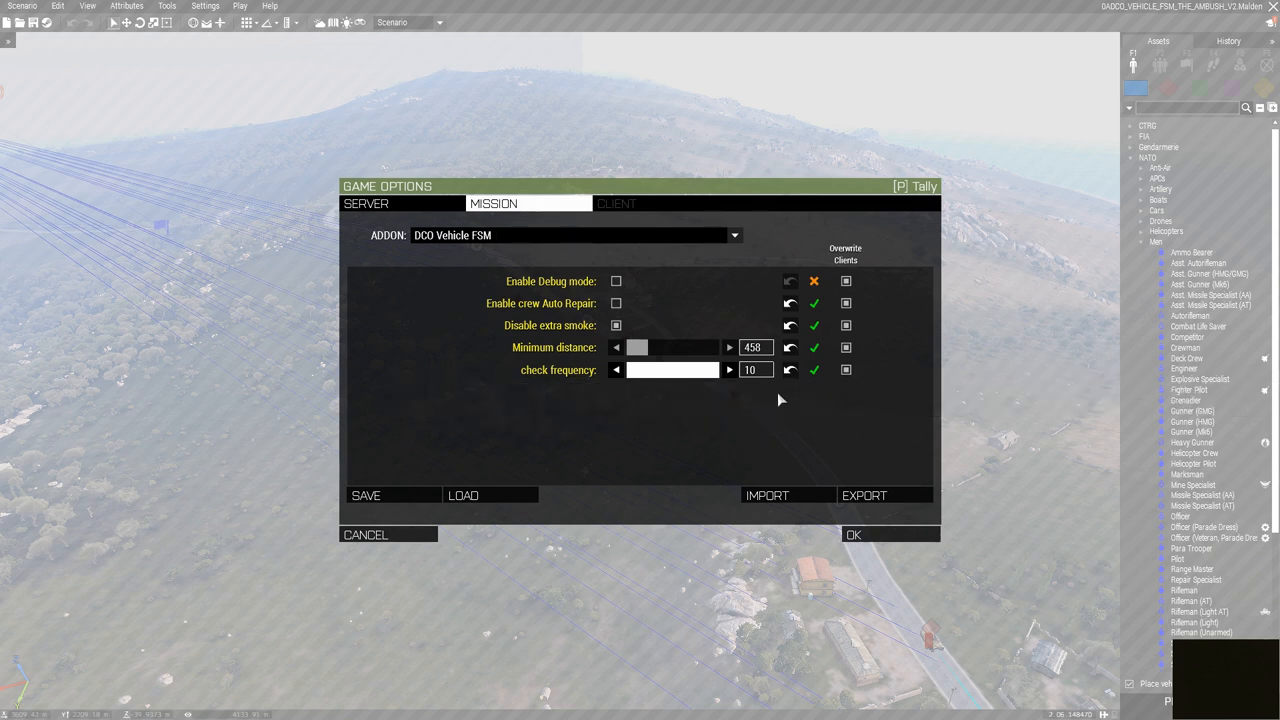
mouse_move(536, 400)
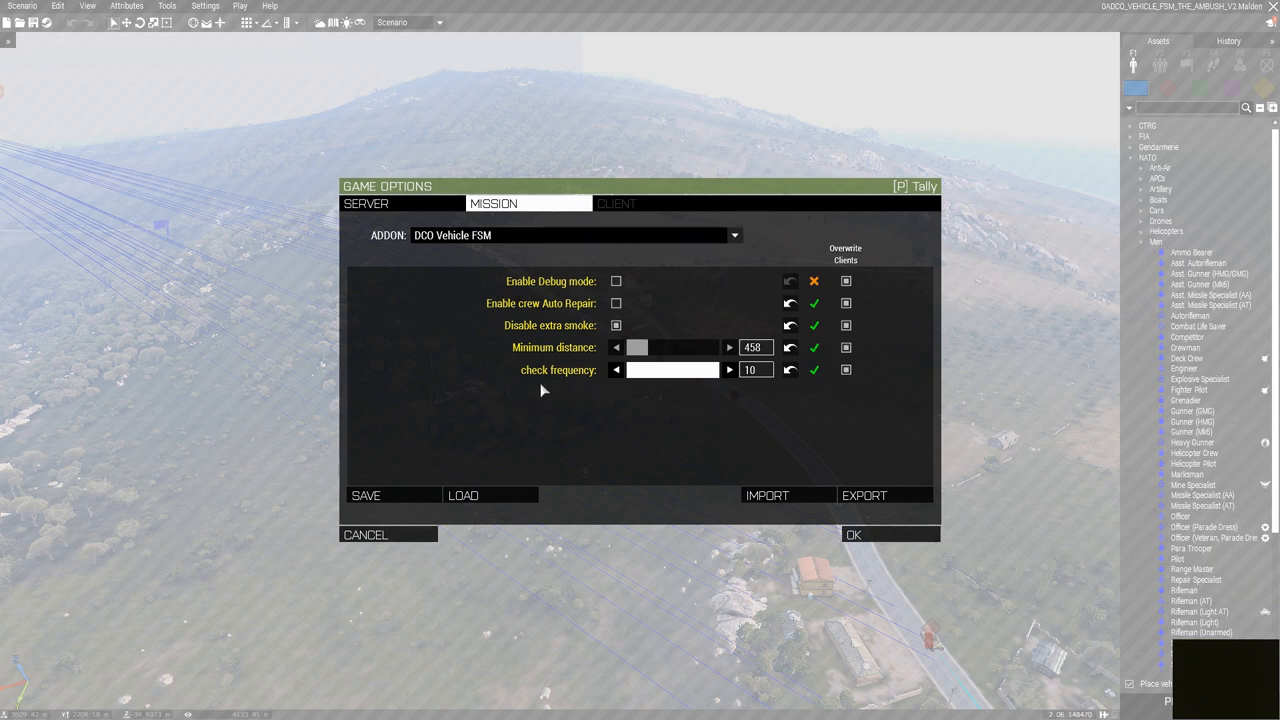
mouse_move(476, 396)
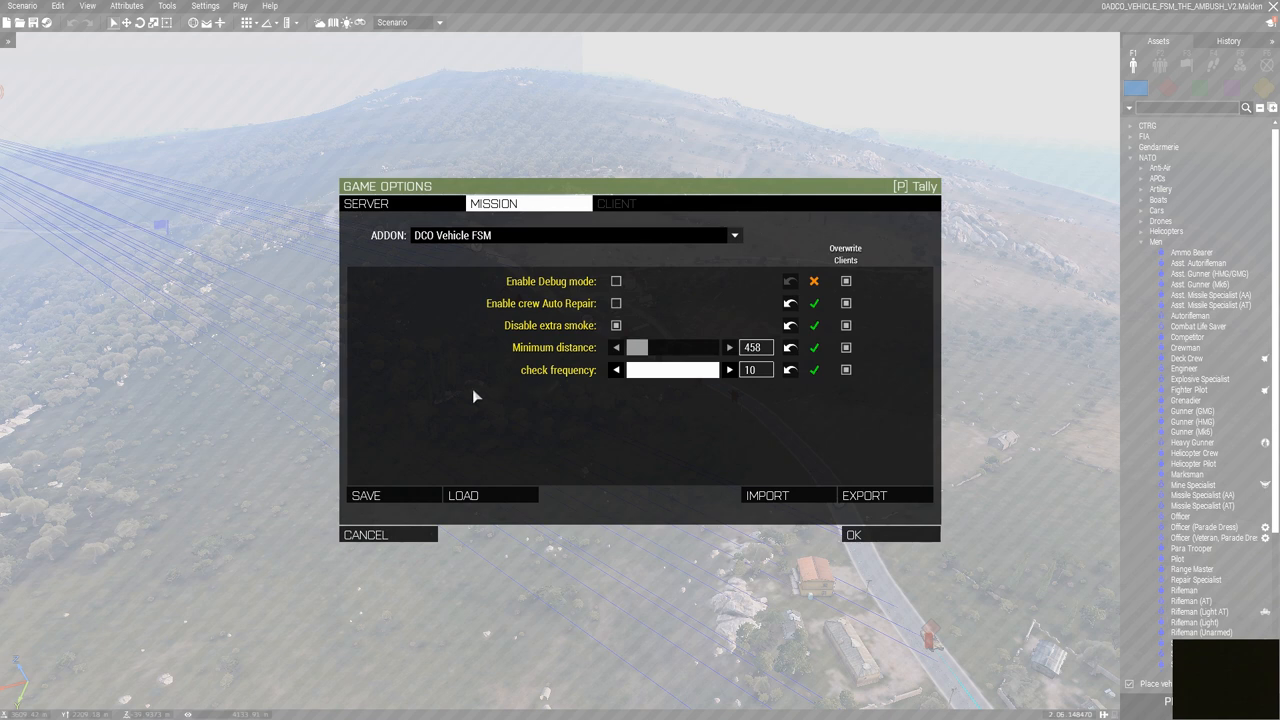
mouse_move(784, 420)
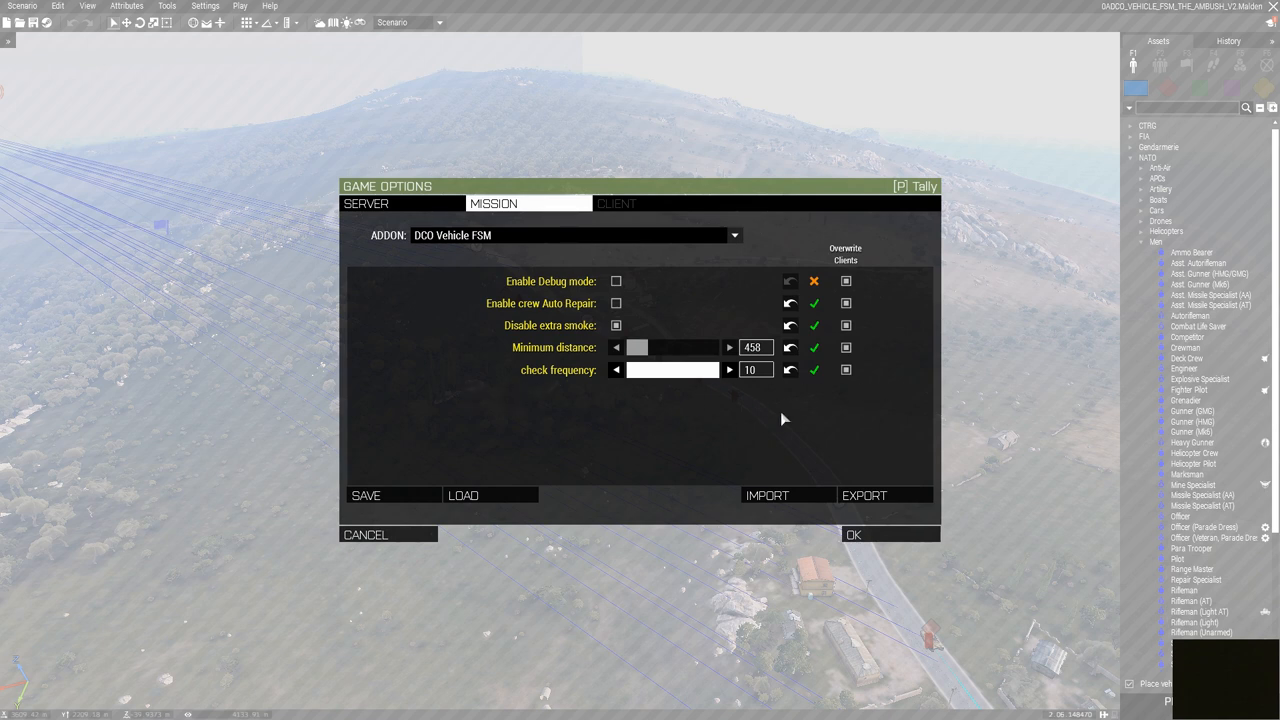
mouse_move(528, 404)
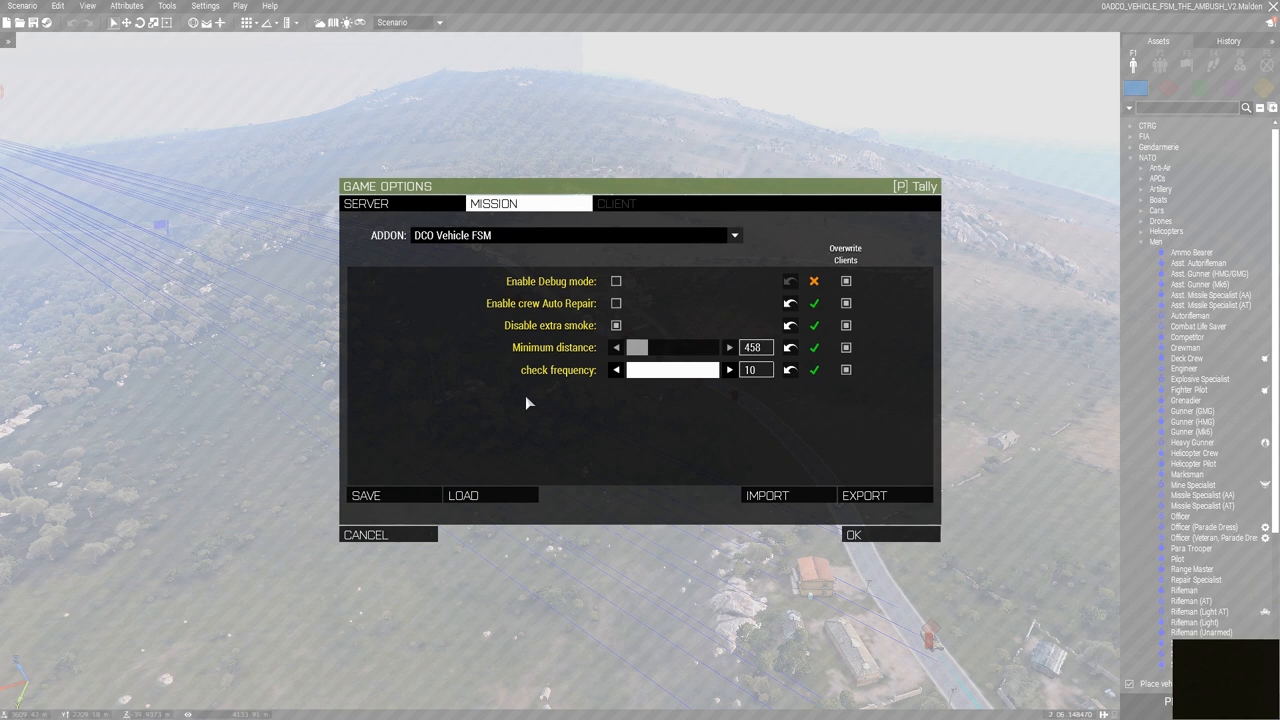
mouse_move(572, 392)
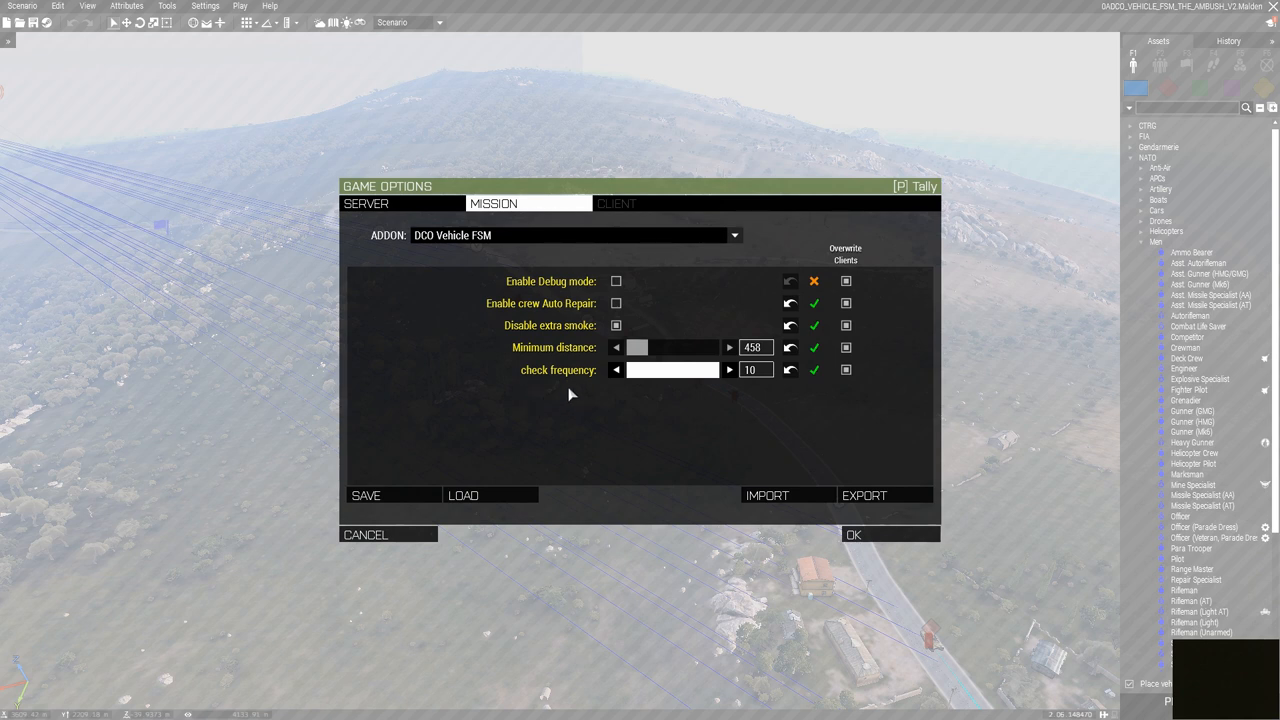
mouse_move(558, 370)
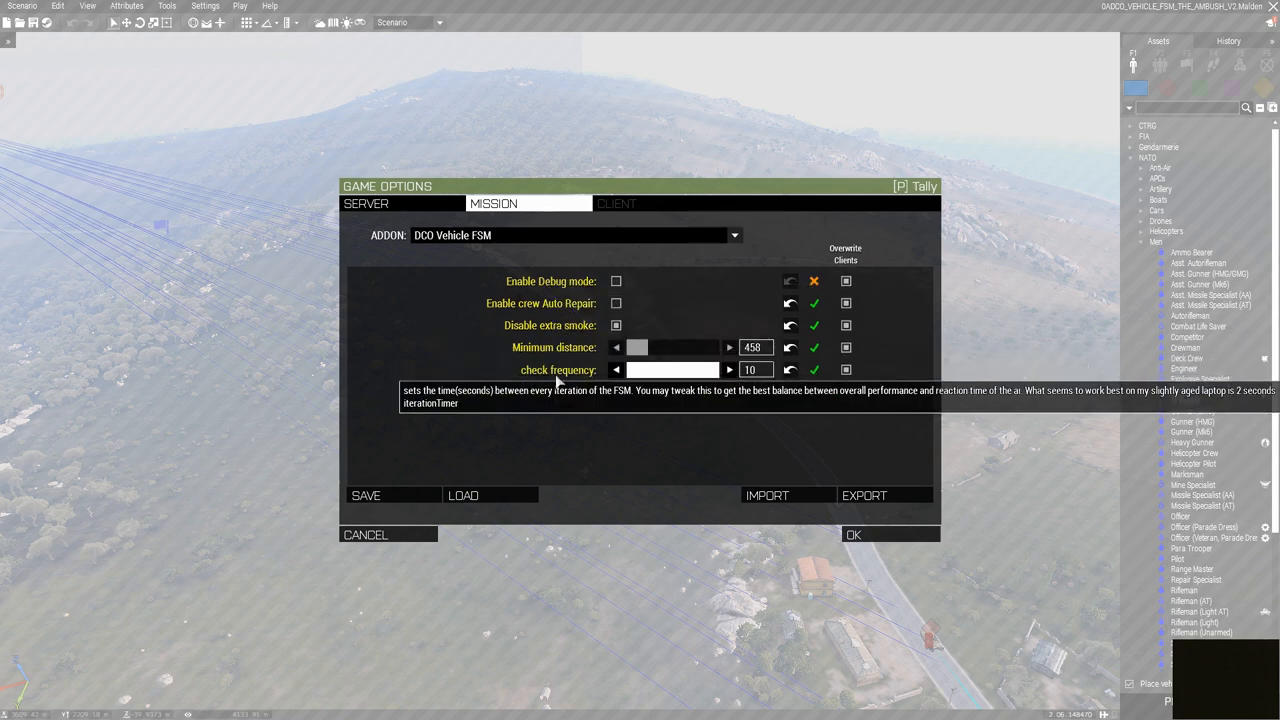
mouse_move(550, 396)
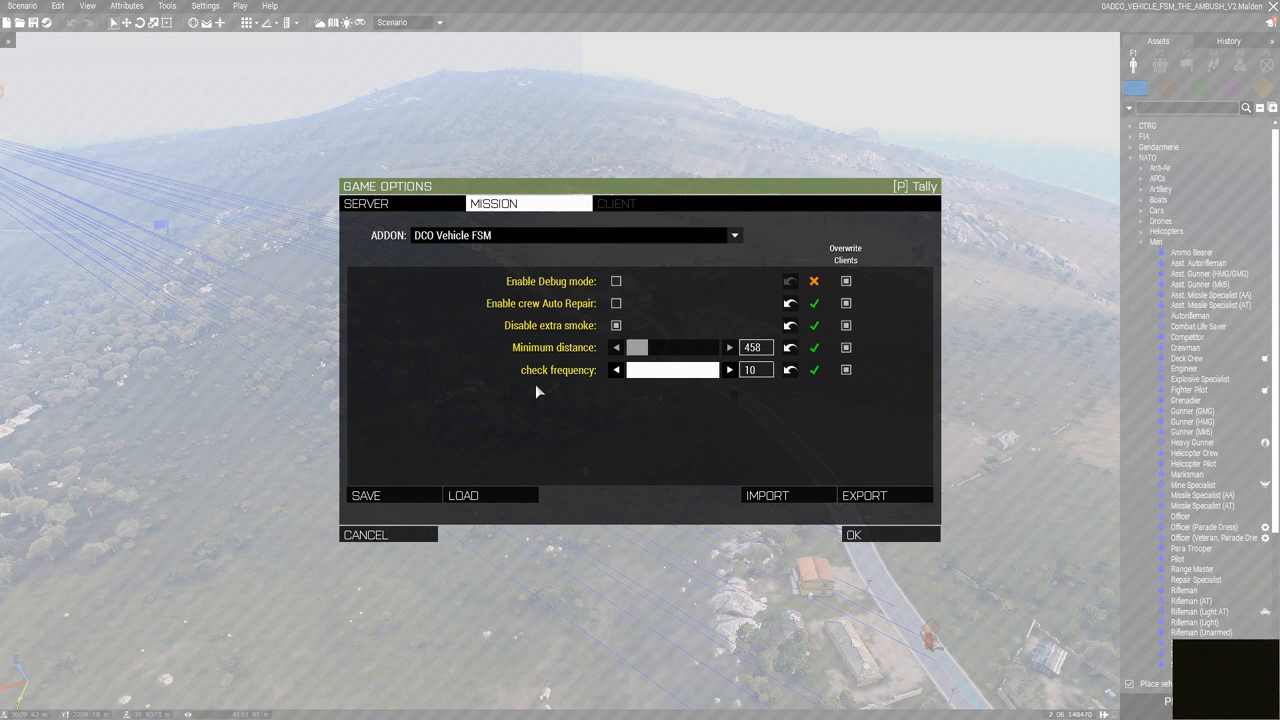
mouse_move(544, 400)
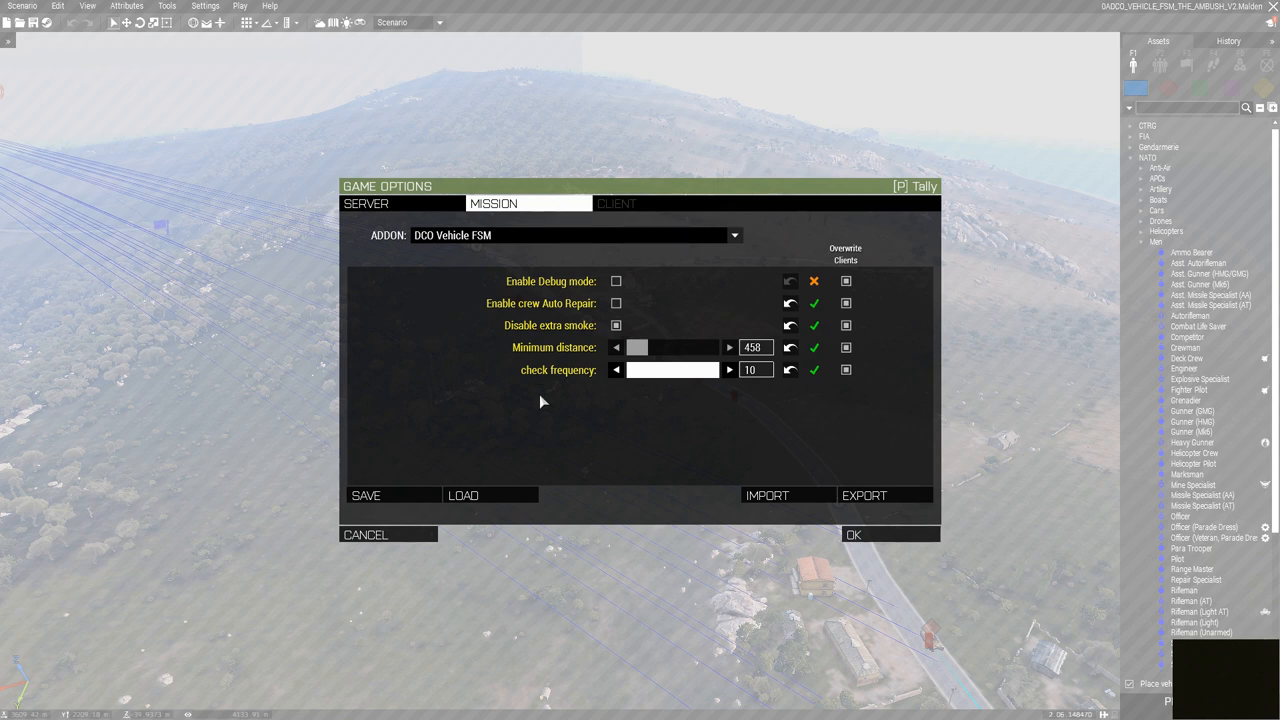
mouse_move(560, 400)
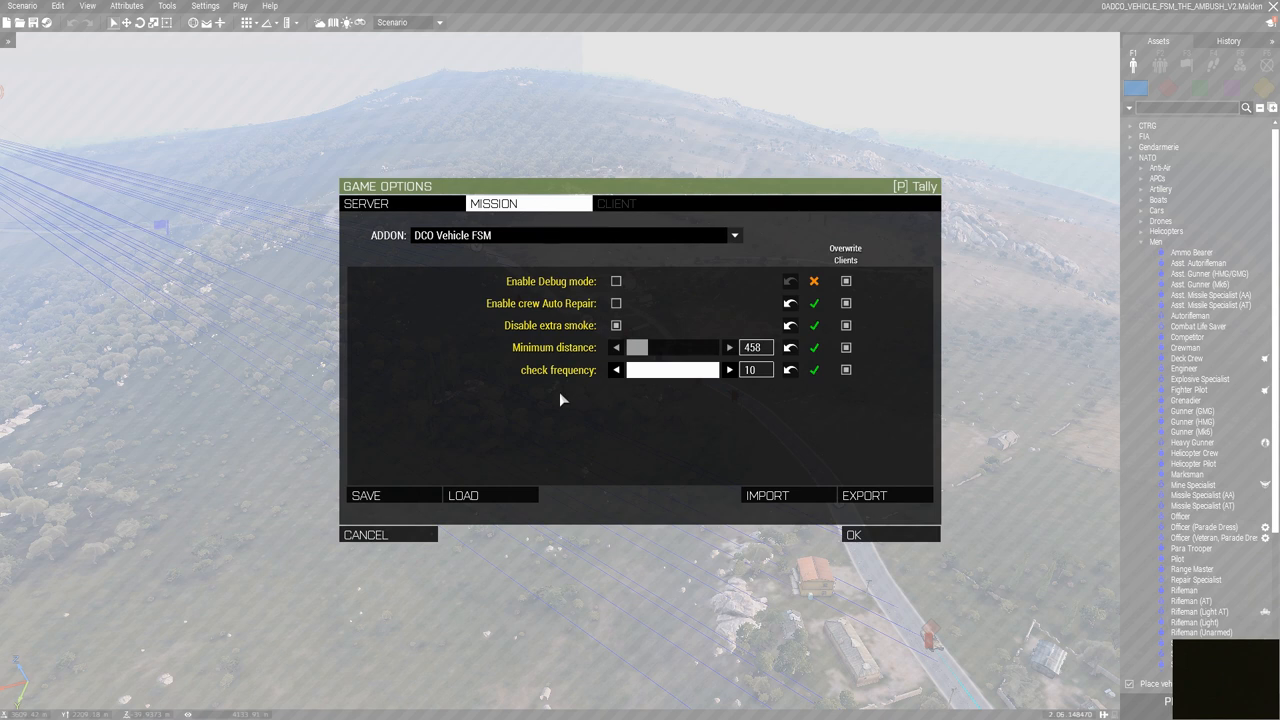
mouse_move(612, 400)
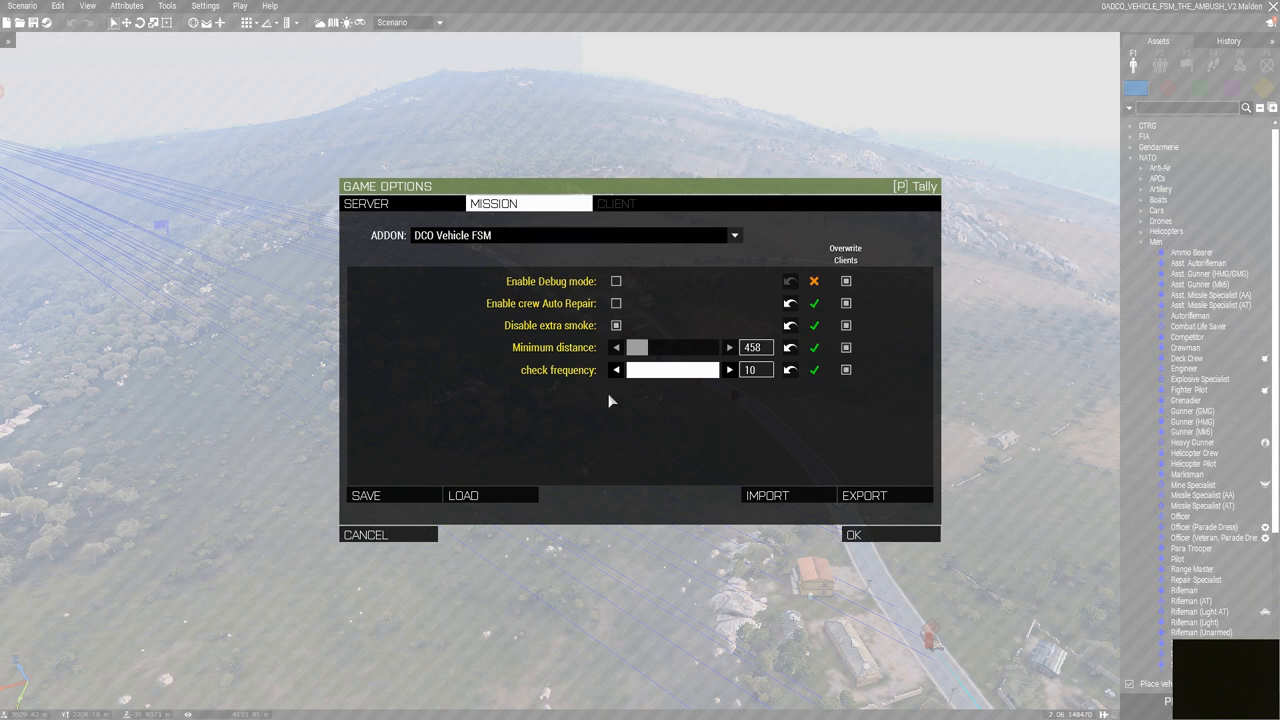
mouse_move(616, 396)
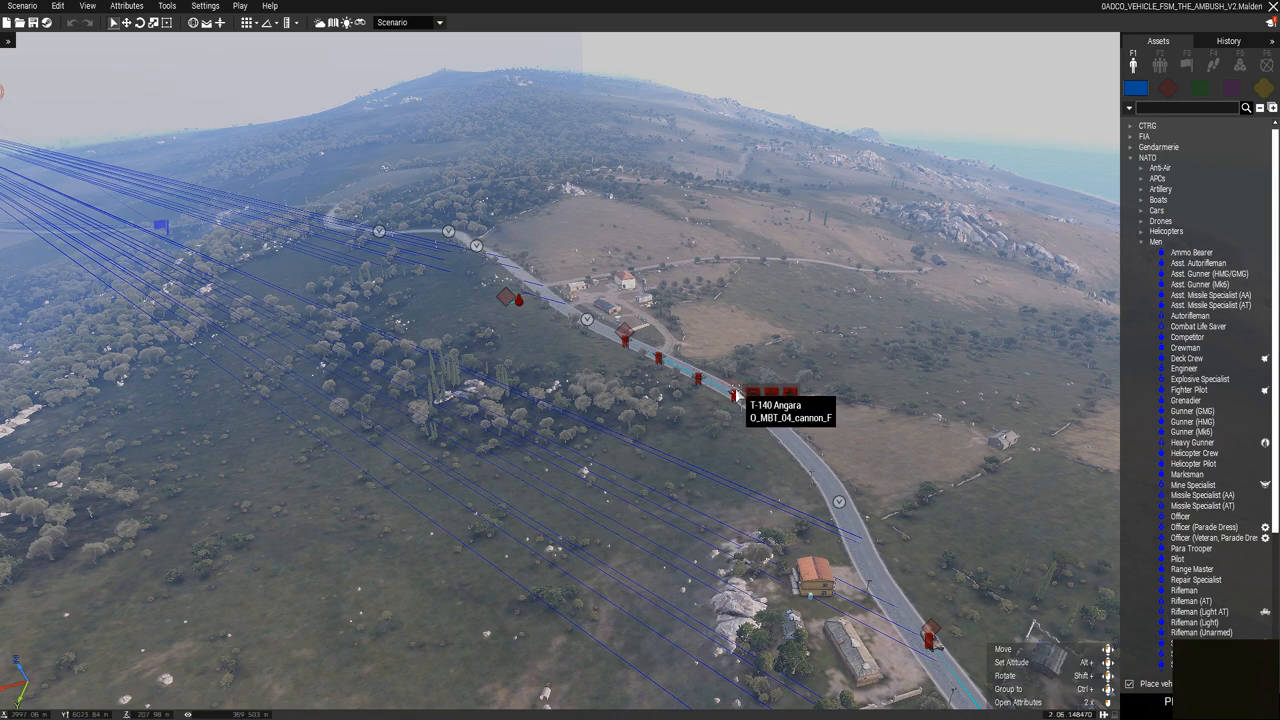
Step: Bring up the Edit Object attributes of the vehicle standing on the road
double_click(736, 392)
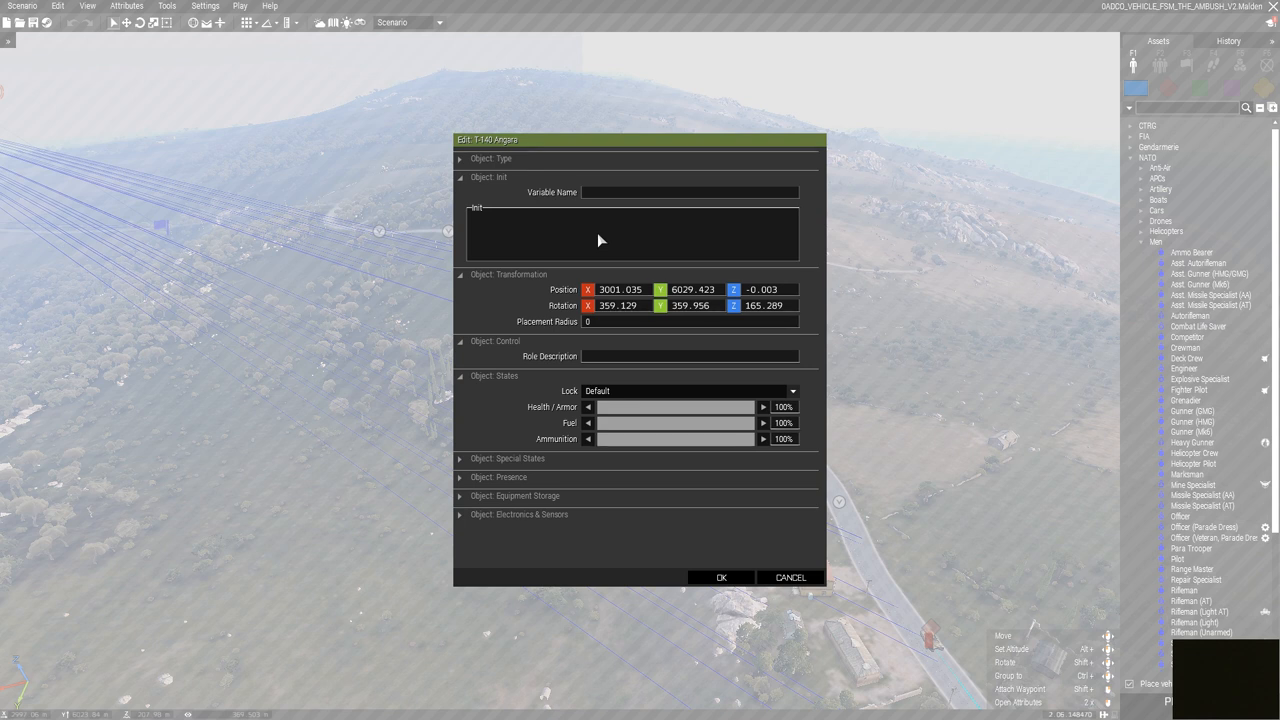
mouse_move(784, 220)
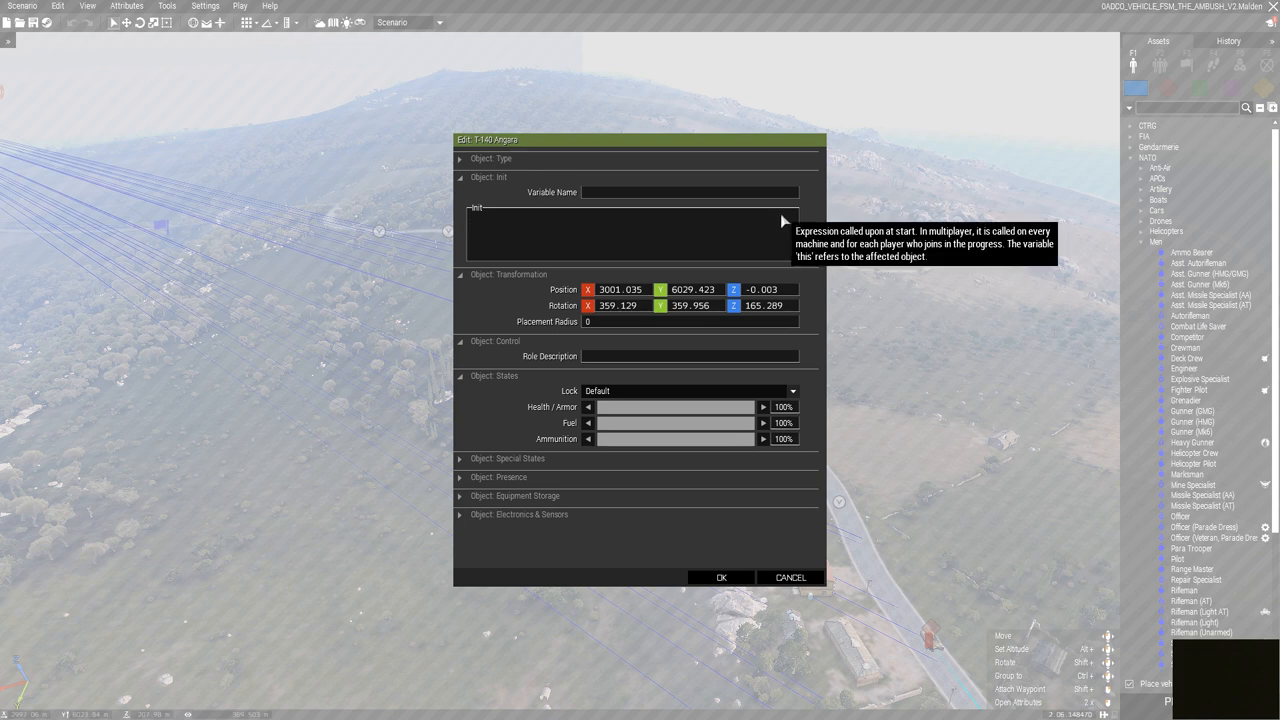
Step: Enter this setVariable ["noPush", true, true]; in the vehicle's Init field
text(this)
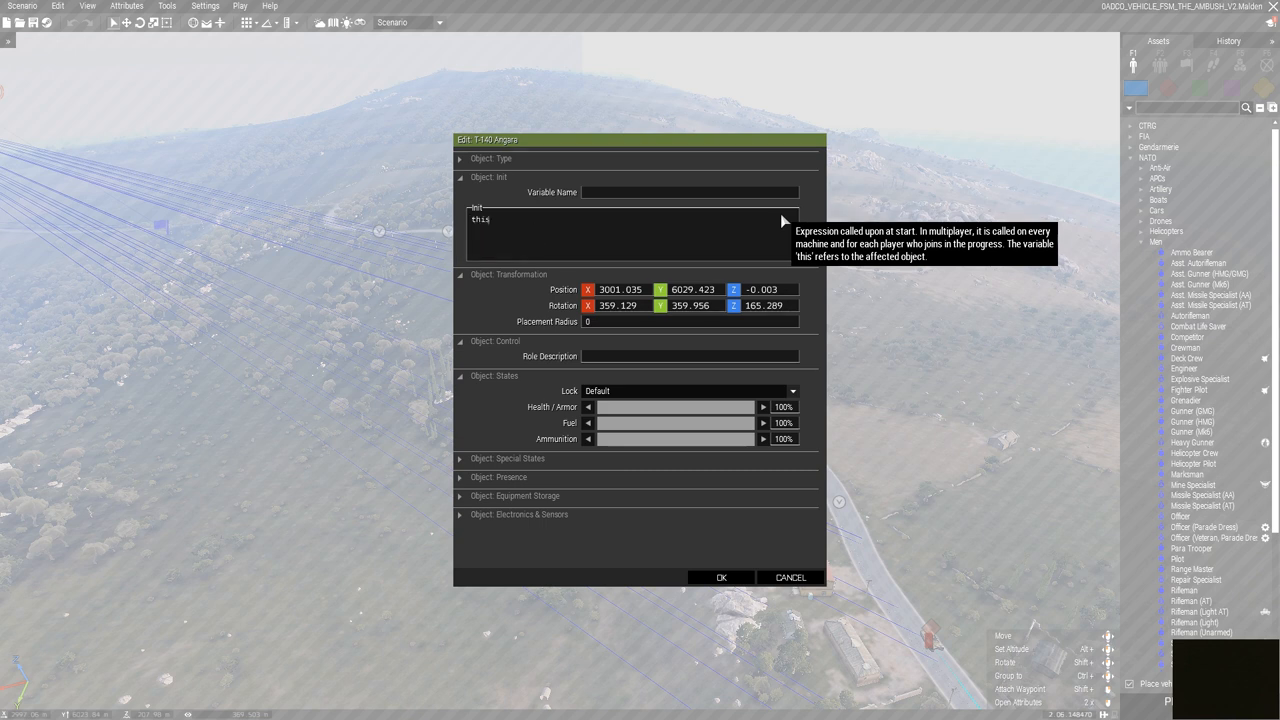
text(setVariable)
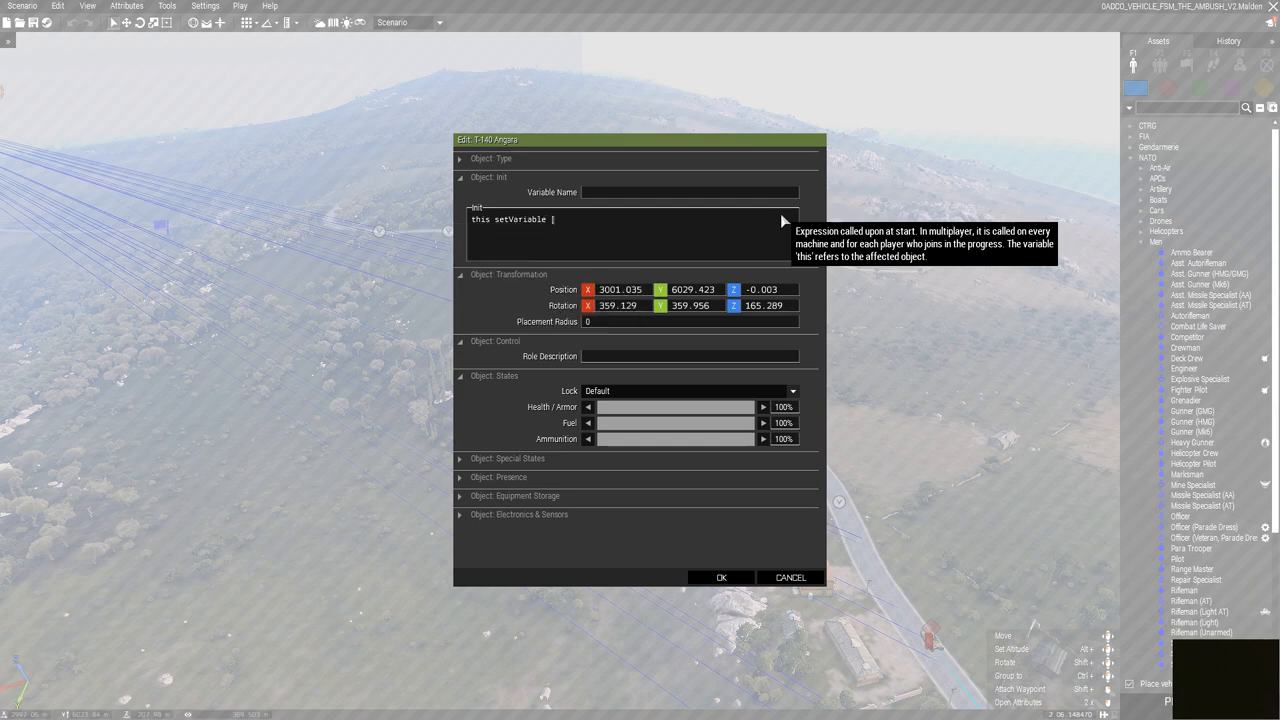
text([];)
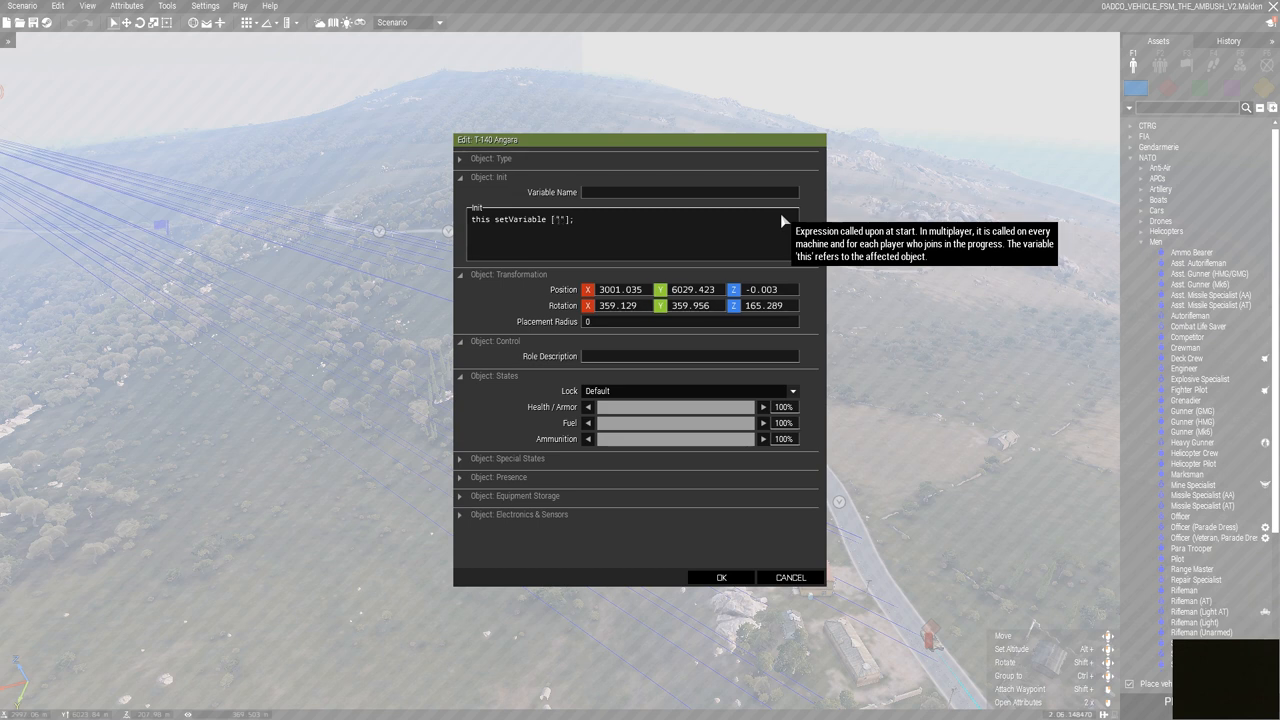
text(η)
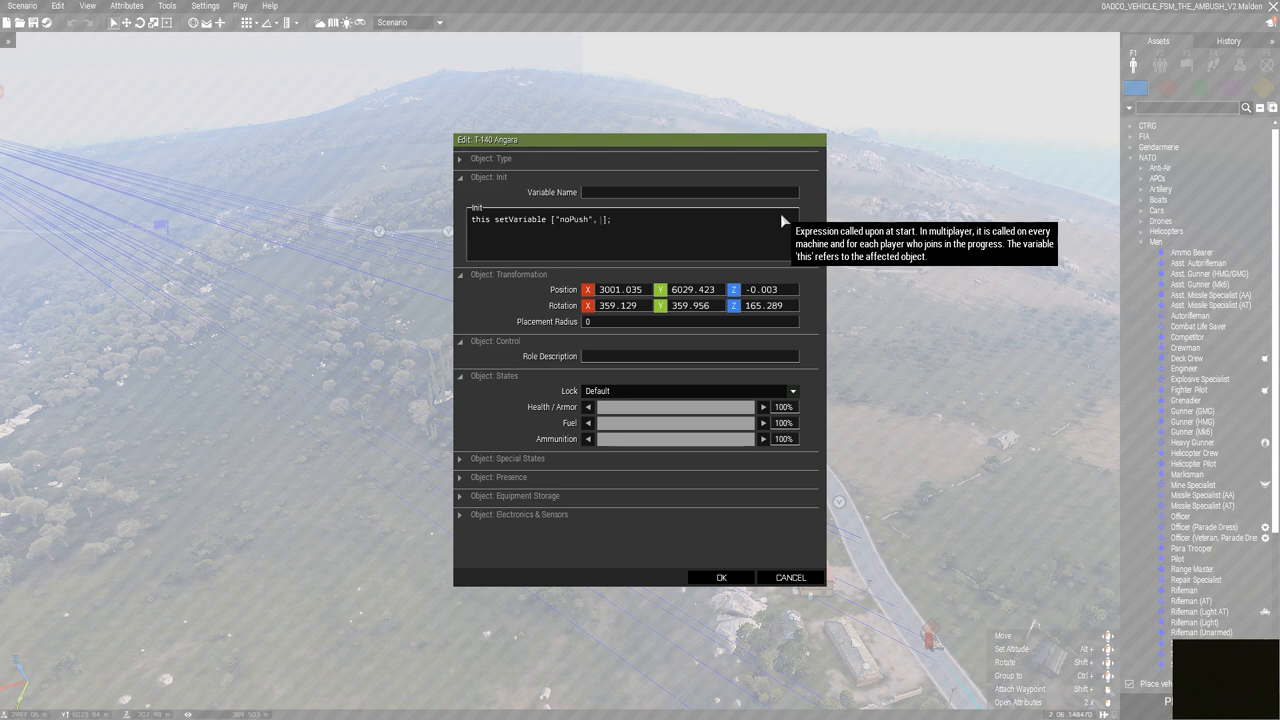
text(true,)
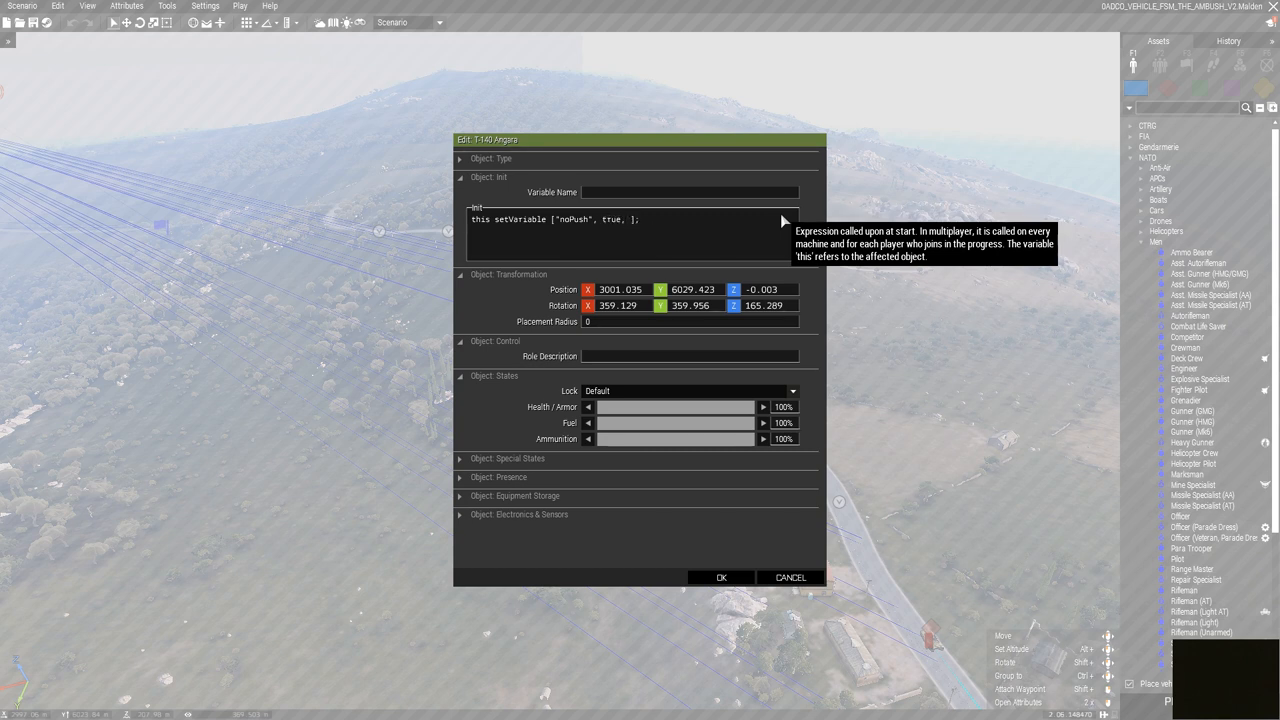
text(true)
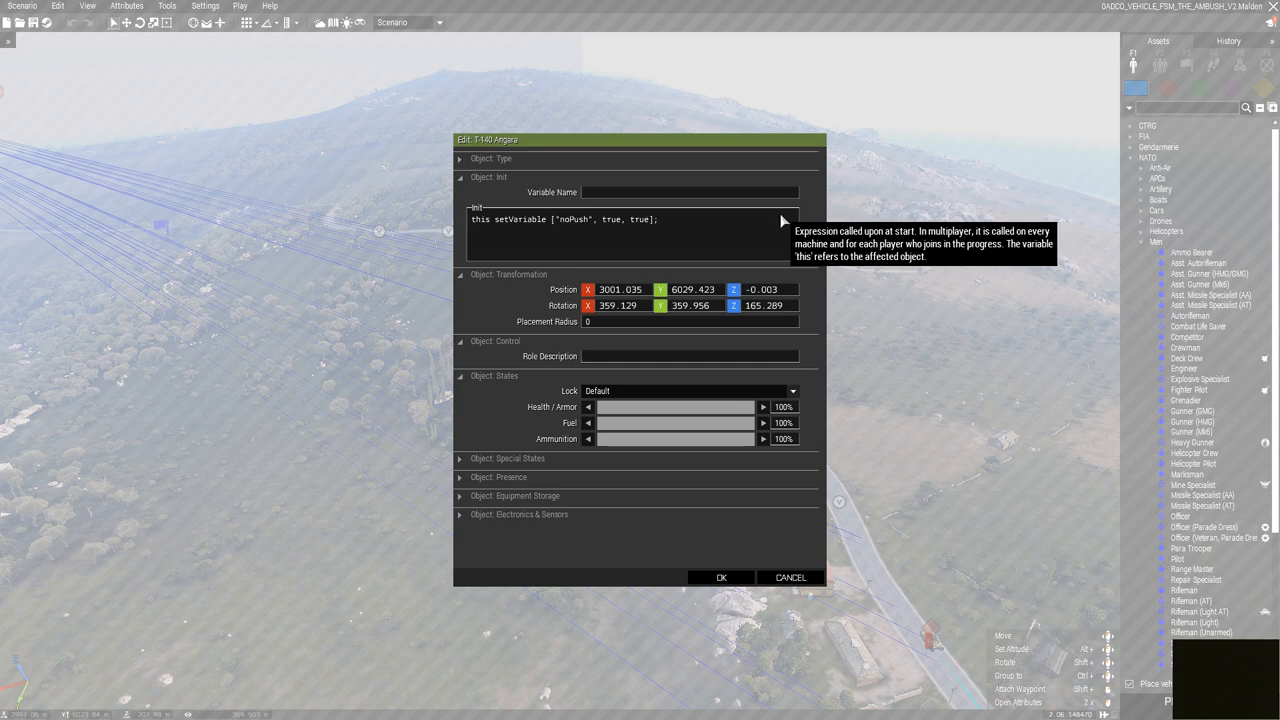
mouse_move(668, 226)
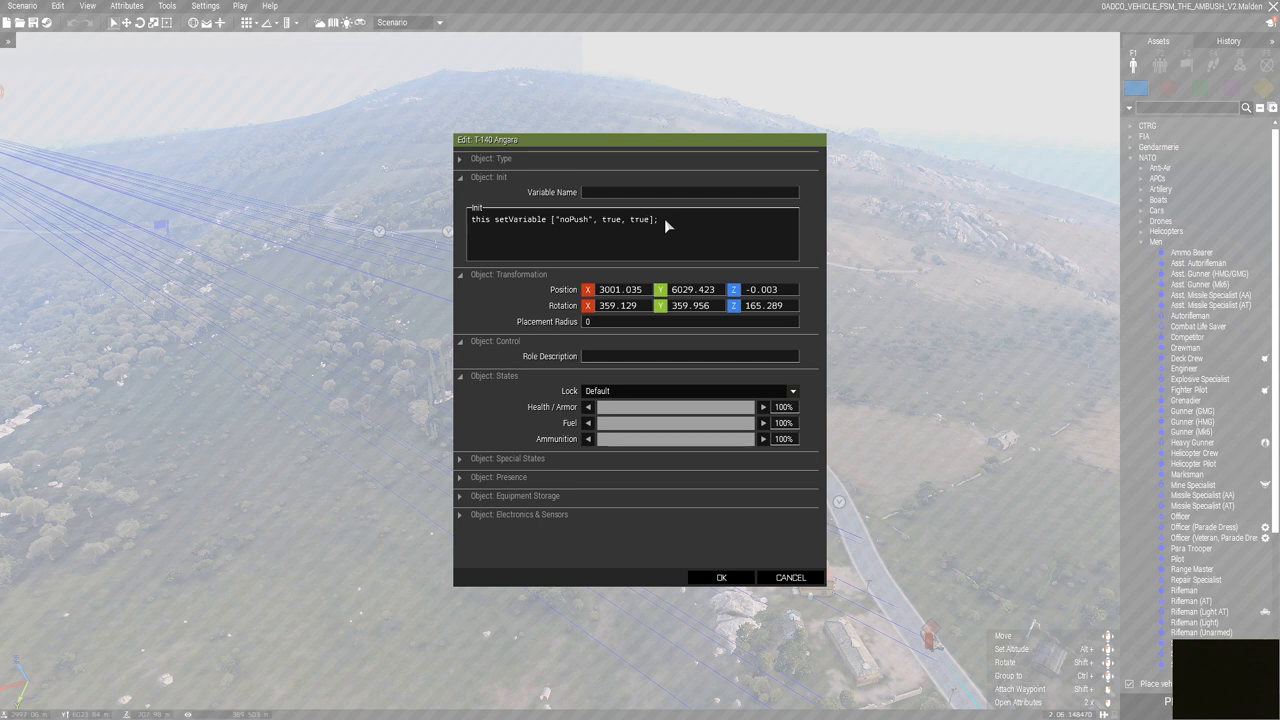
mouse_move(724, 558)
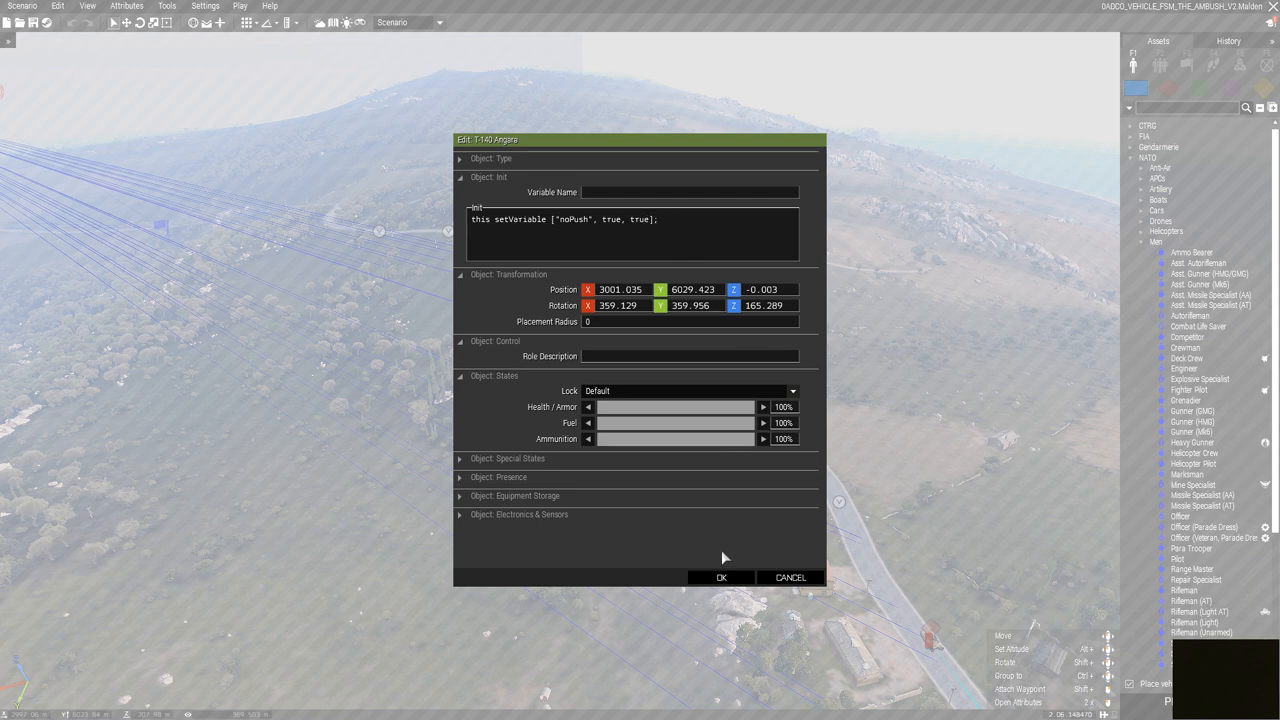
click(720, 576)
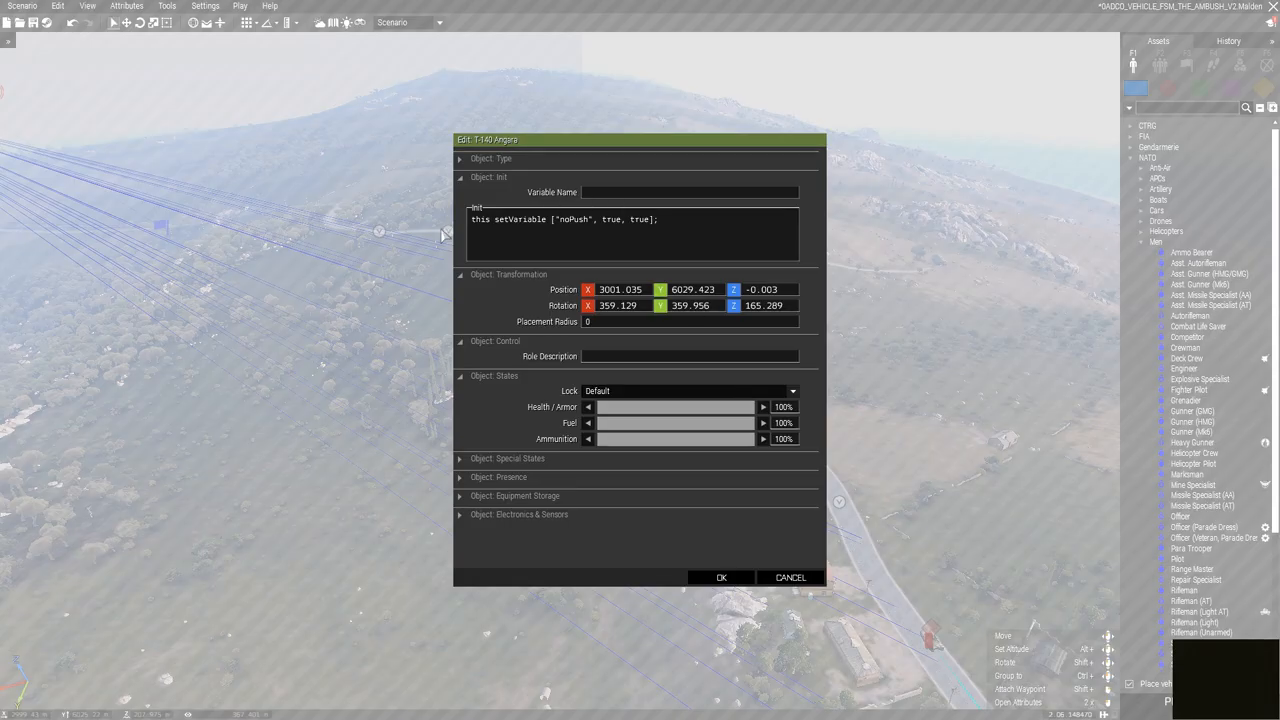
mouse_move(624, 232)
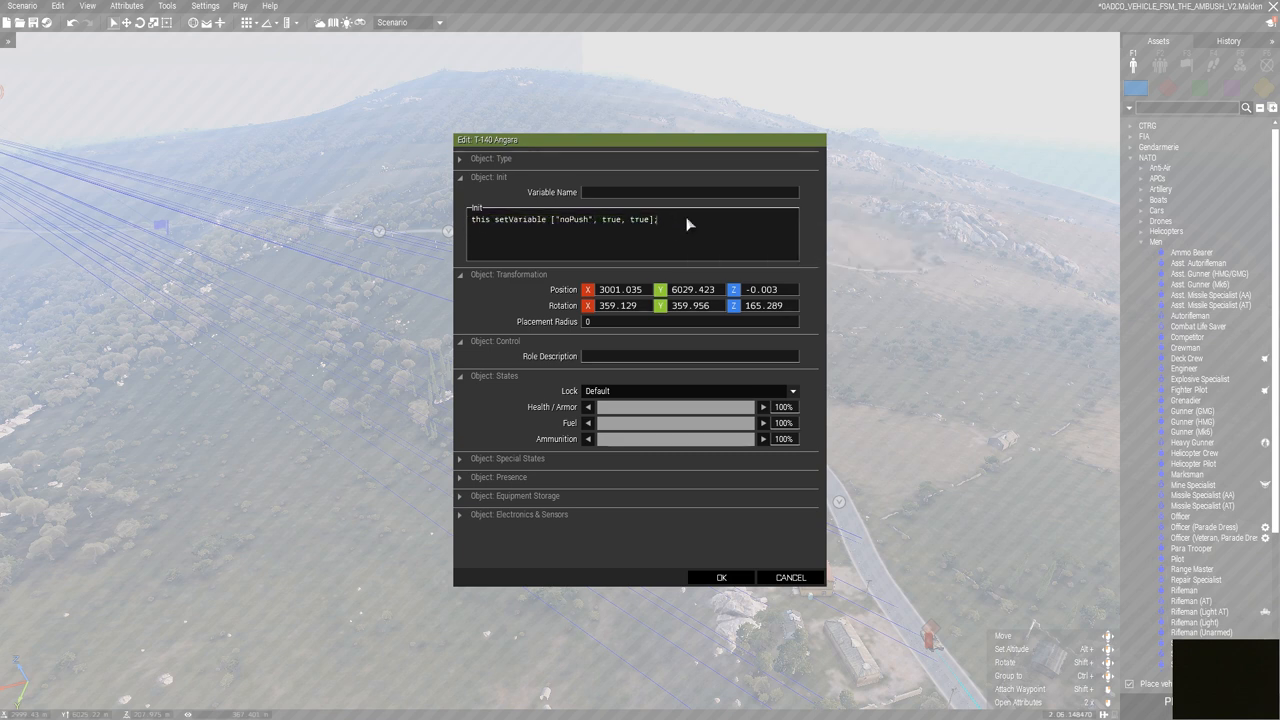
click(720, 576)
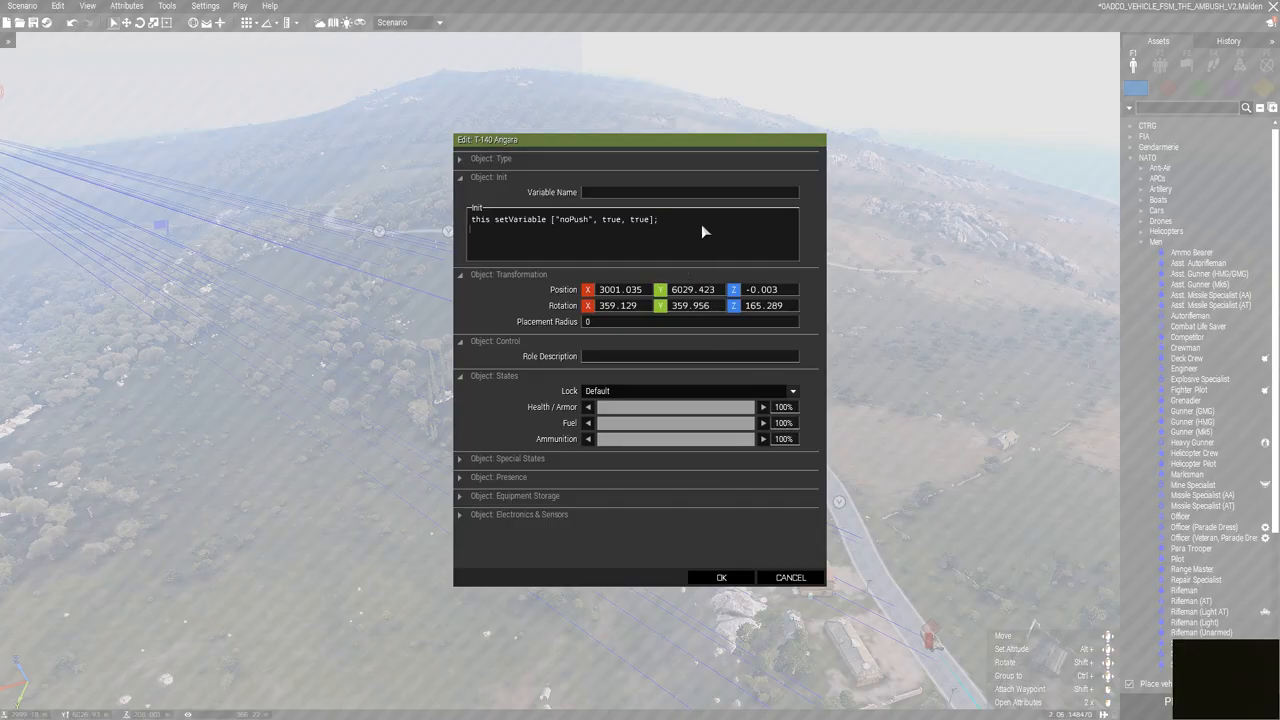
Step: Paste the noPush line twice and rename the copies to noHide and noFlank
text(this setVariable ["noPush", true, true];)
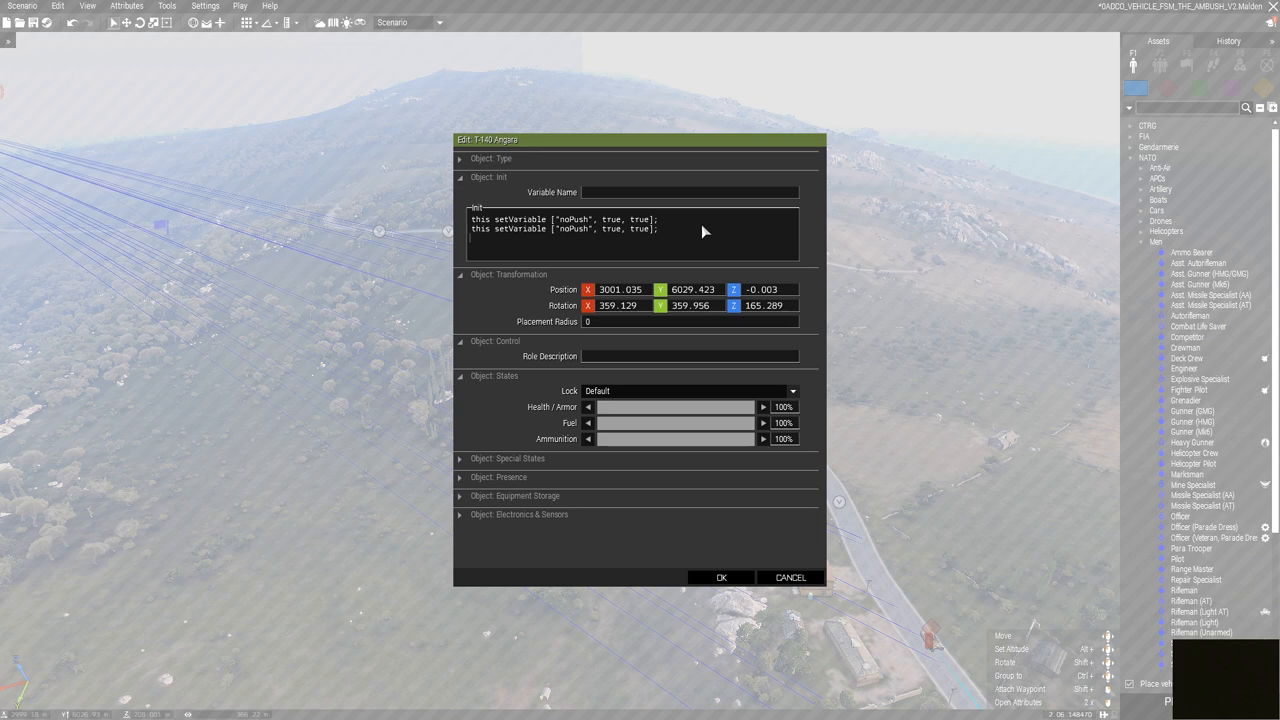
text(this setVariable ["noPush", true, true];)
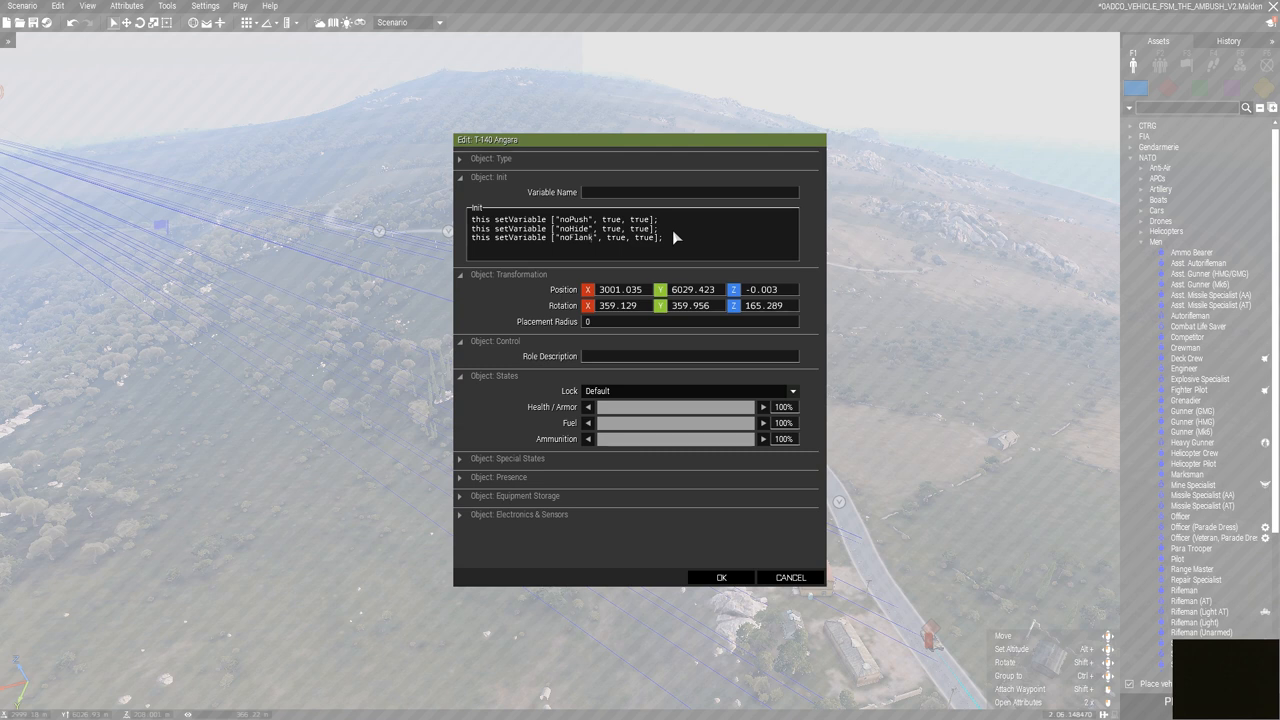
mouse_move(512, 220)
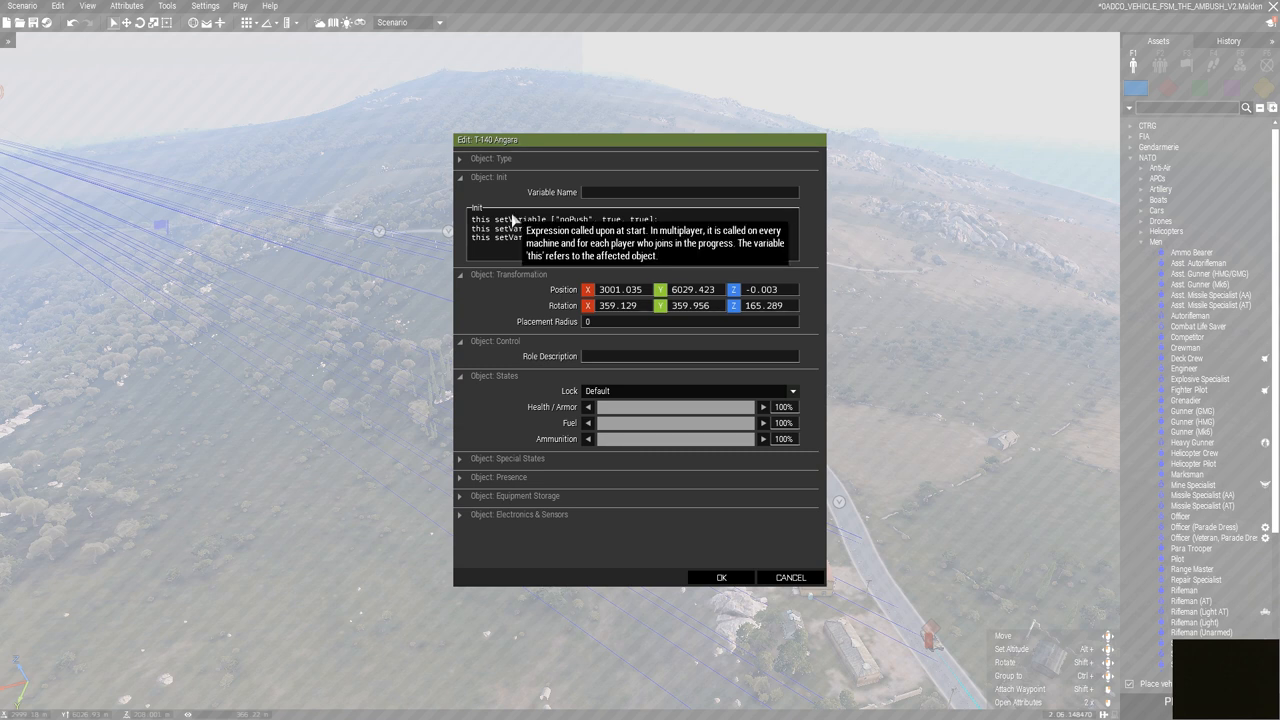
mouse_move(670, 246)
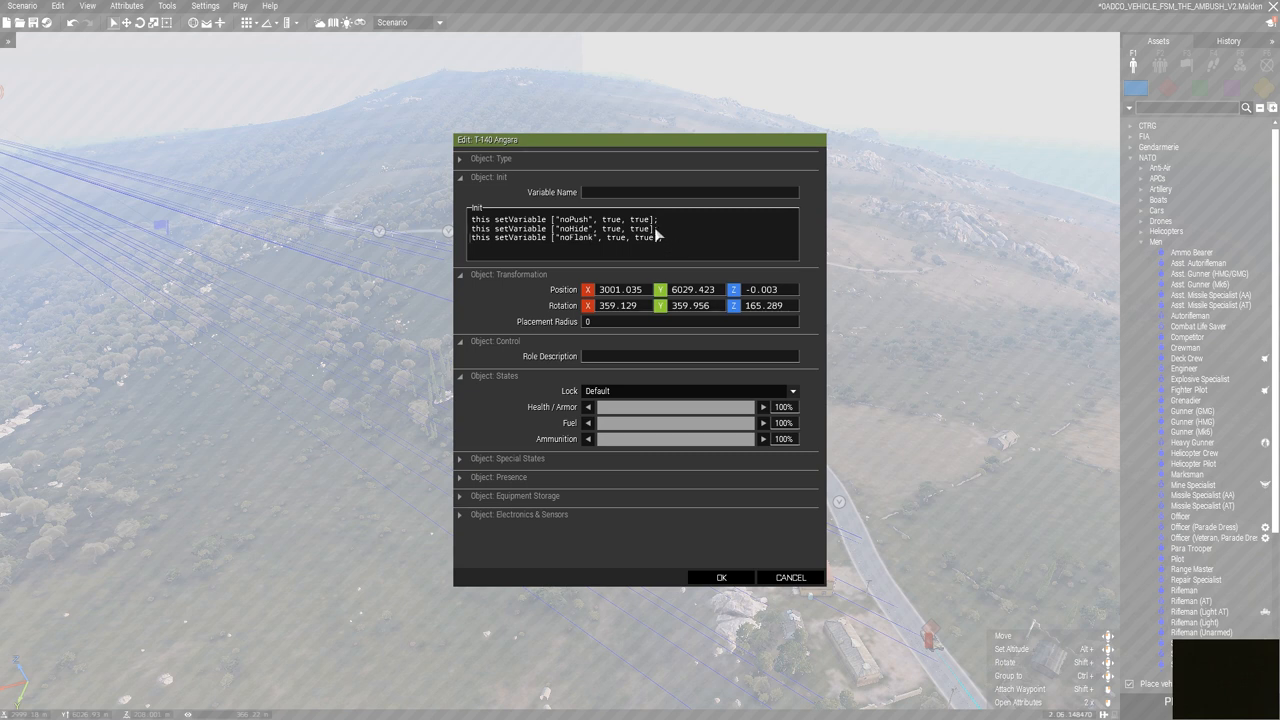
Step: Select and delete the extra Init lines so only the noHide setVariable remains
triple_click(560, 228)
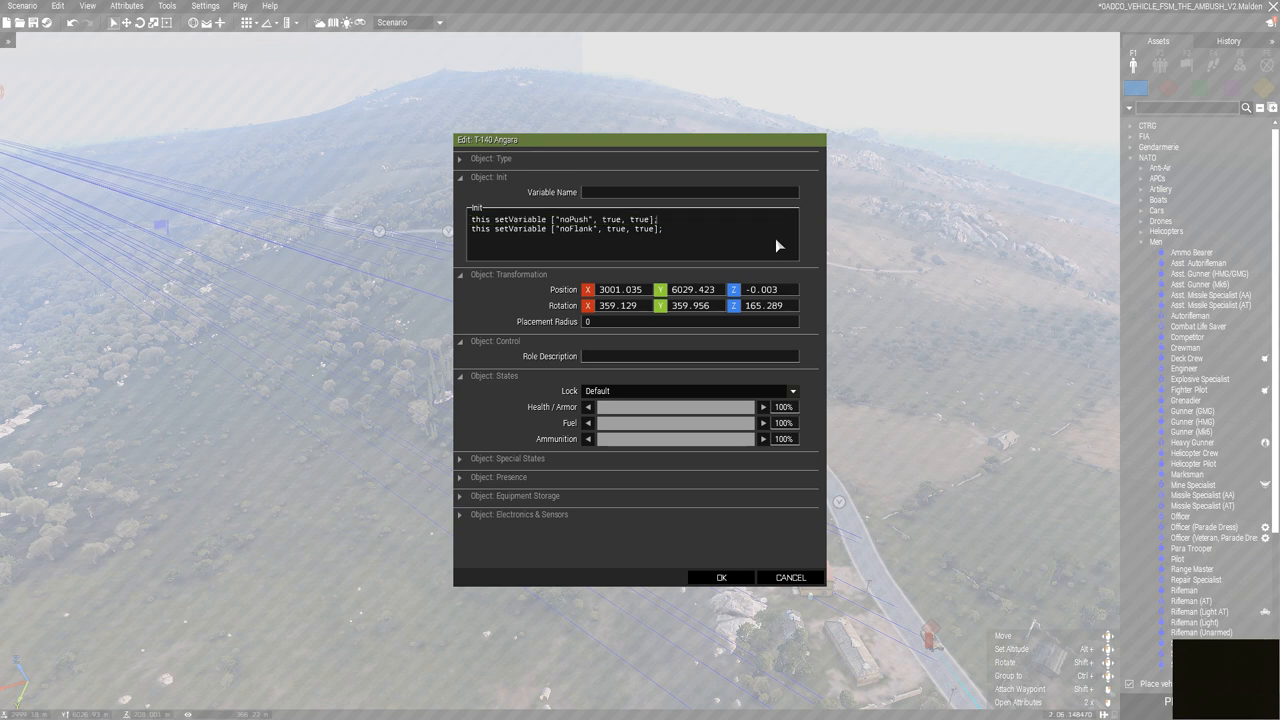
mouse_move(684, 232)
text(Hide)
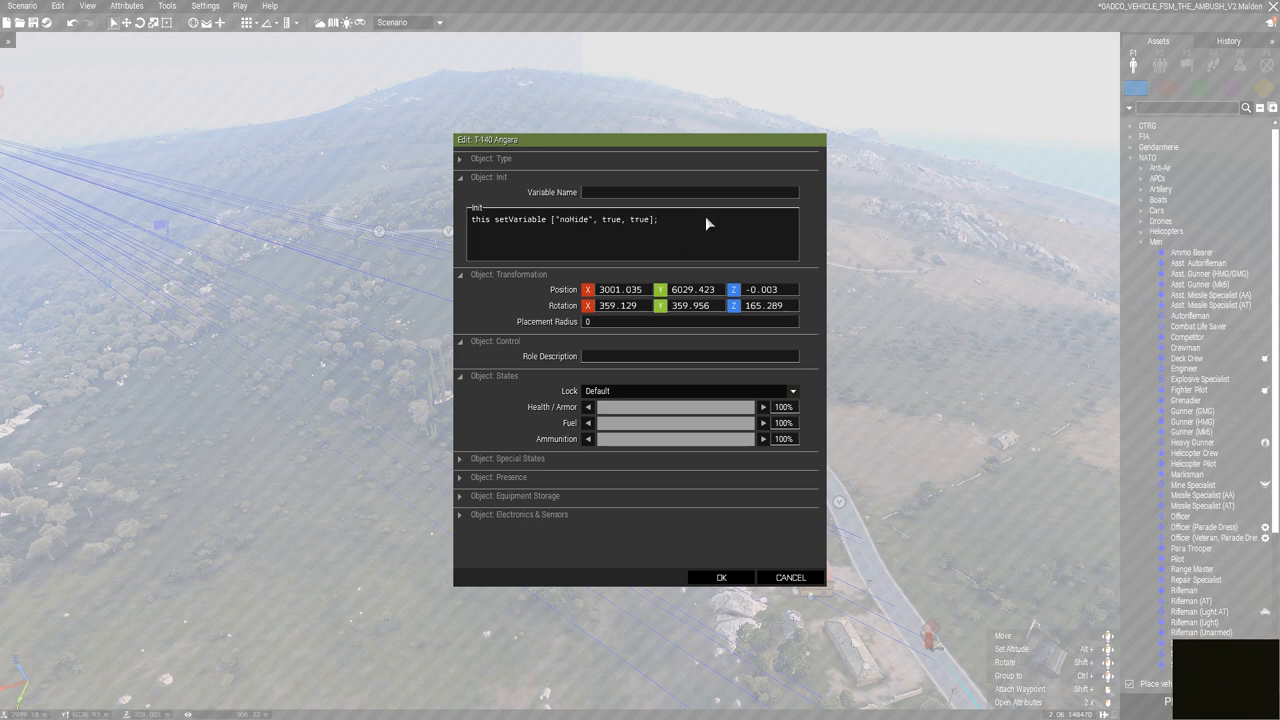
mouse_move(600, 252)
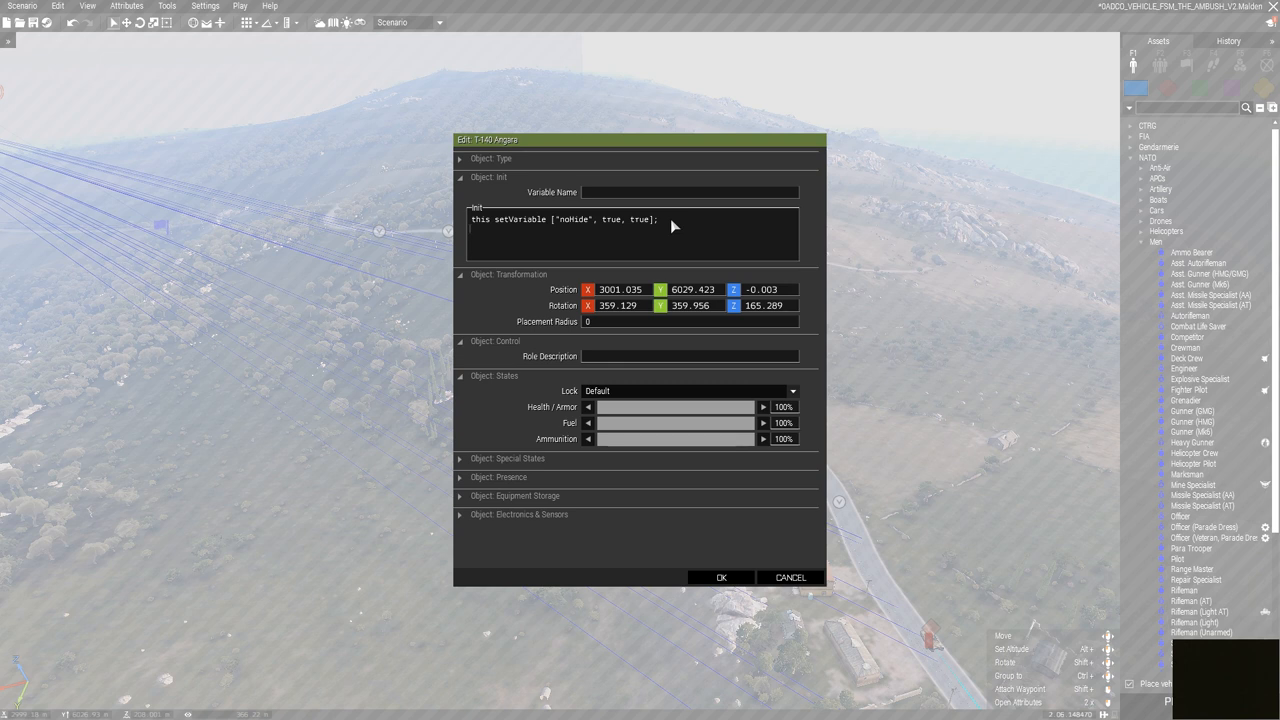
mouse_move(716, 524)
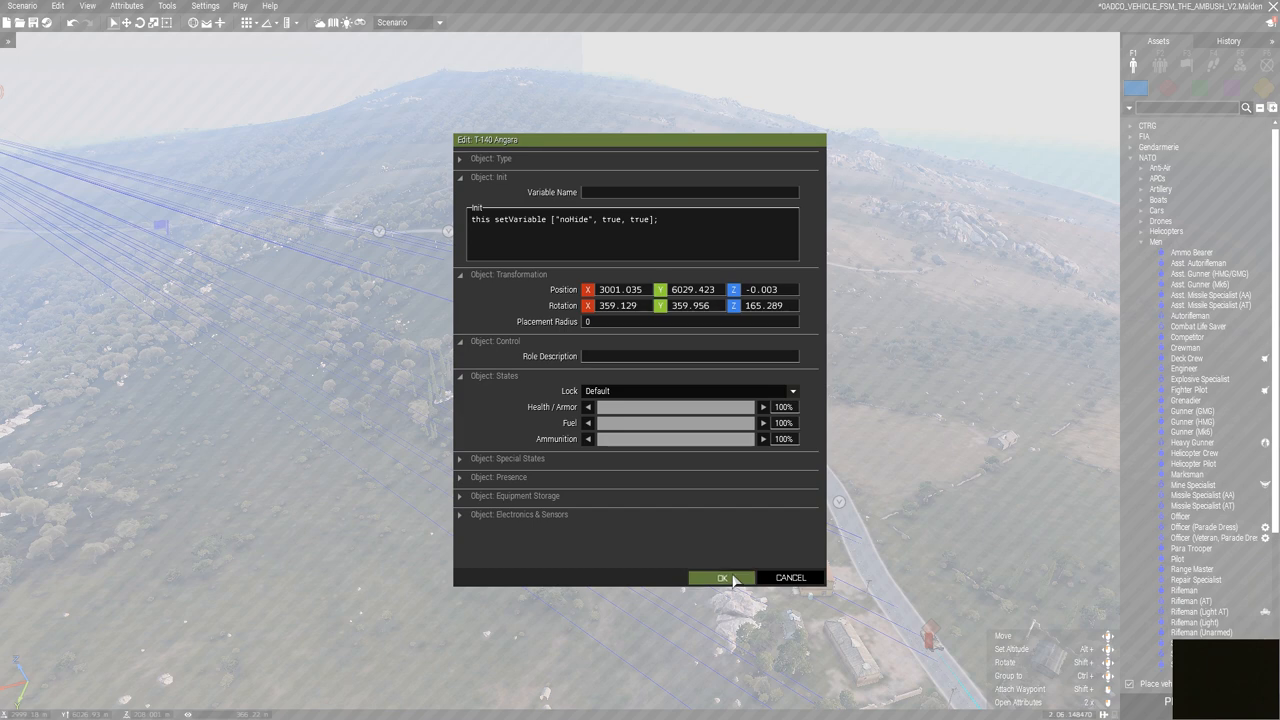
Step: Confirm the vehicle's Init code with OK and accept closing the Eden Editor
click(722, 576)
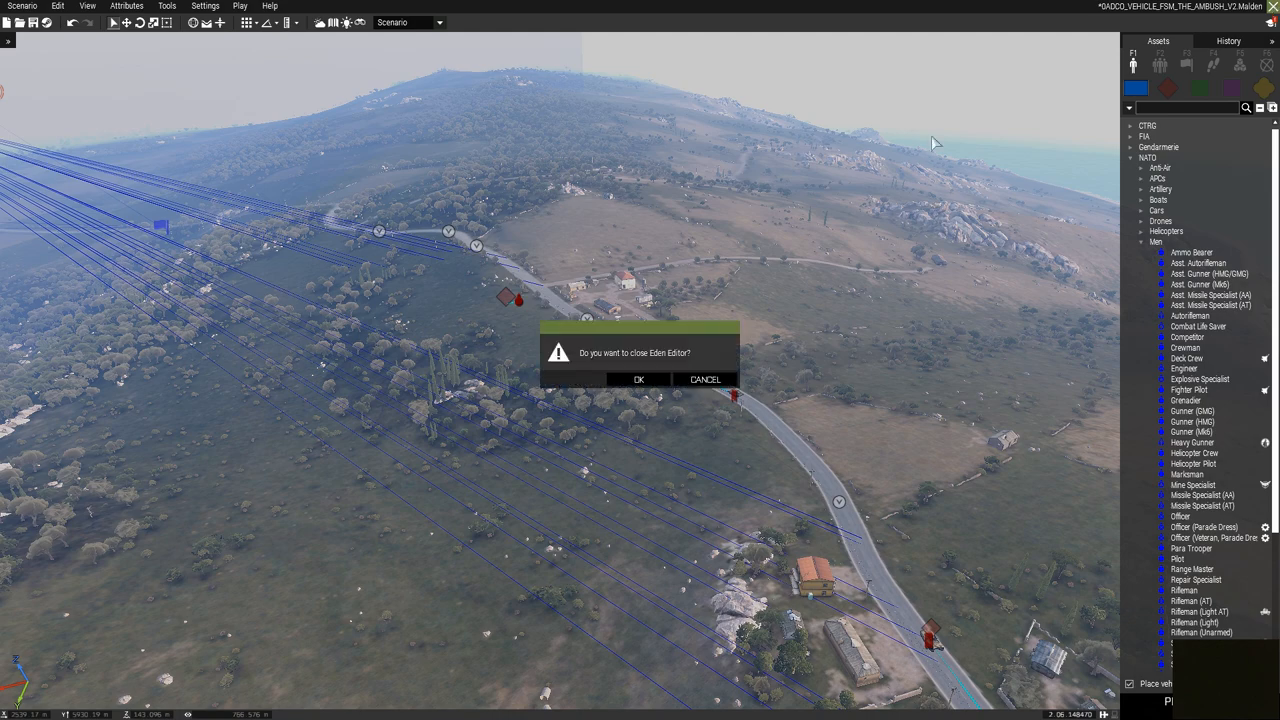
click(640, 380)
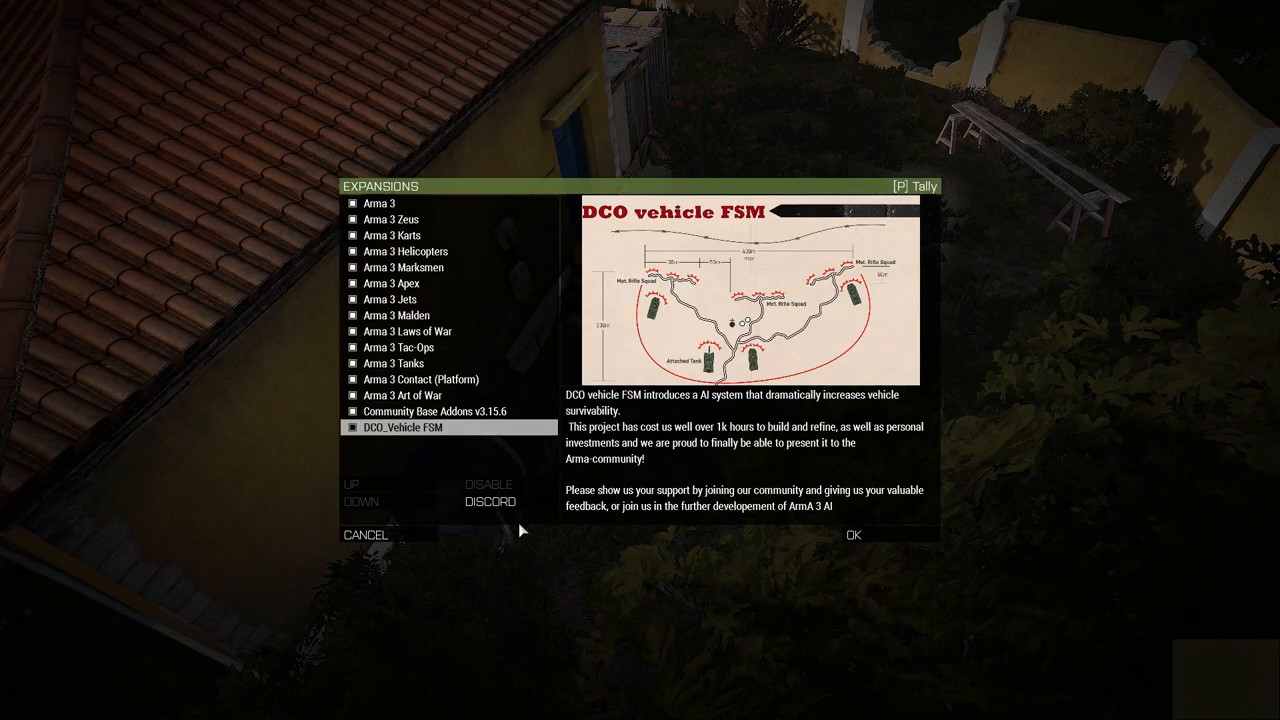
mouse_move(490, 500)
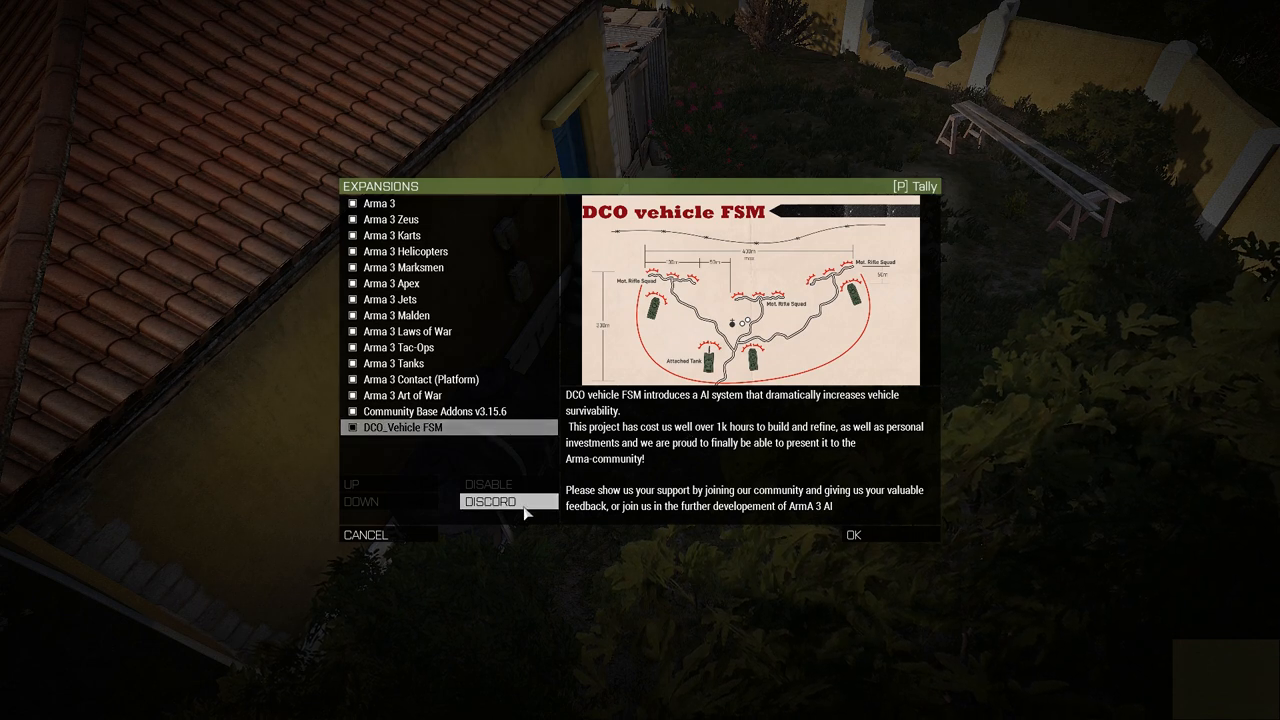